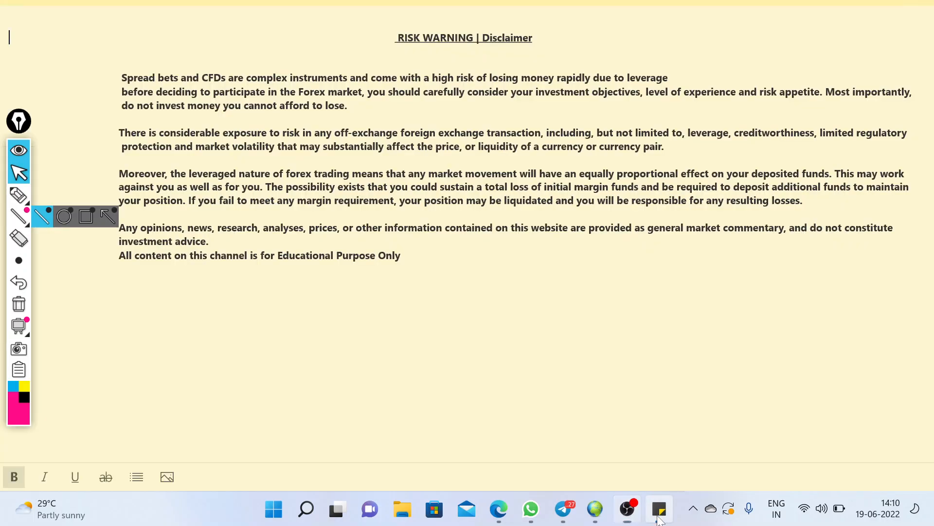
Step: Dismiss the Sticky Notes risk disclaimer to return to the Sierra Chart footprint chart
left_click(659, 509)
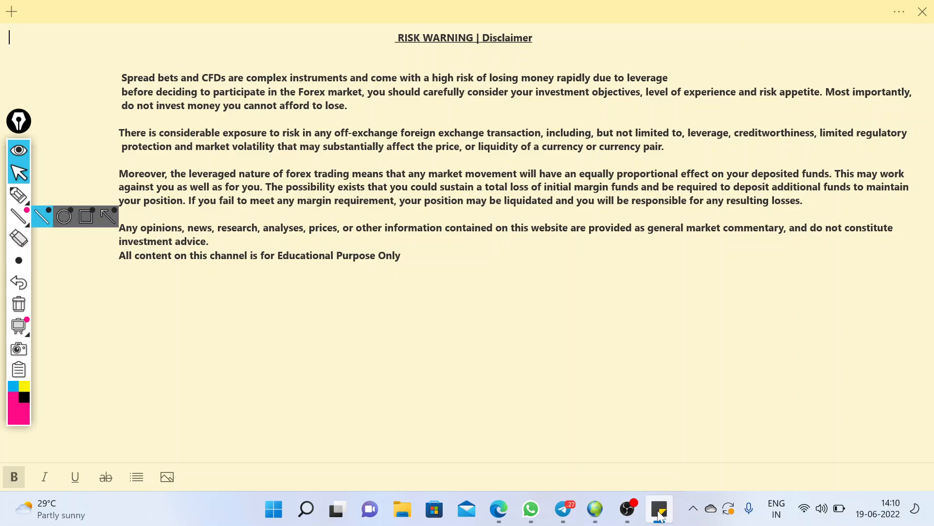
mouse_move(594, 509)
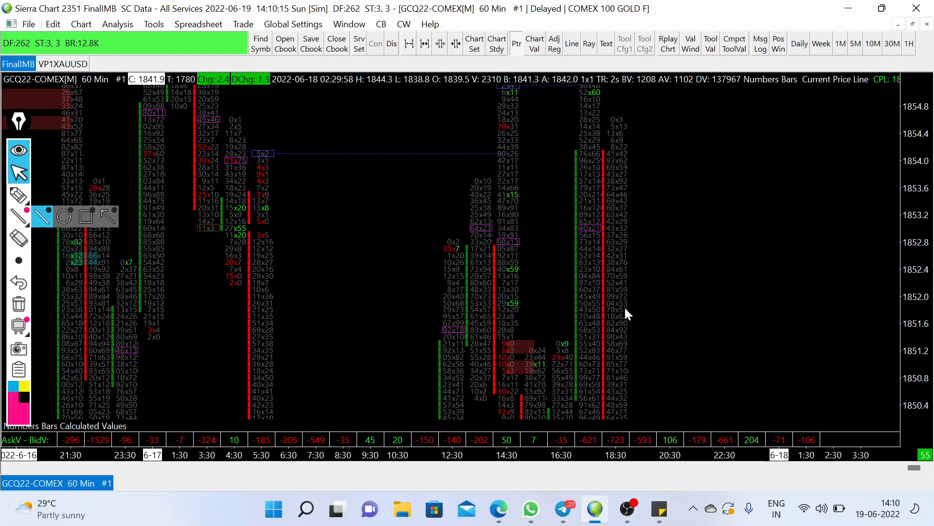
mouse_move(659, 267)
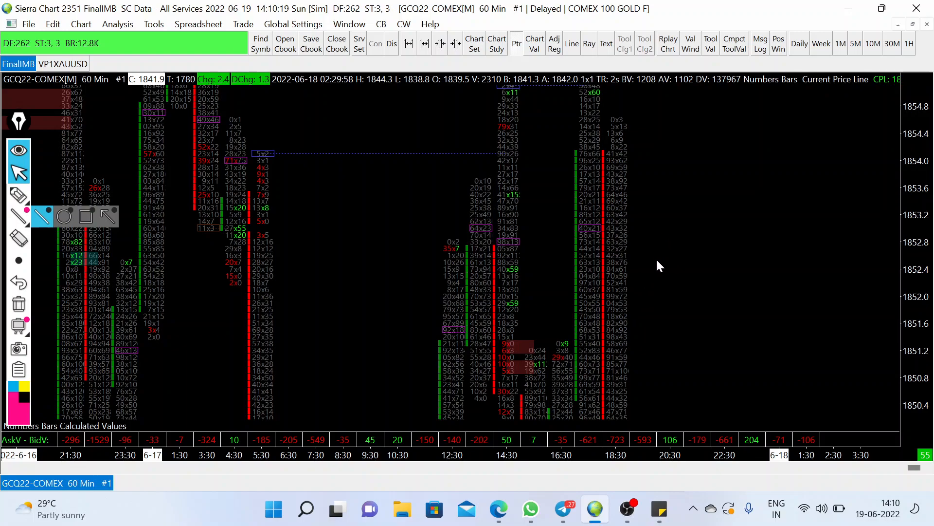
mouse_move(655, 272)
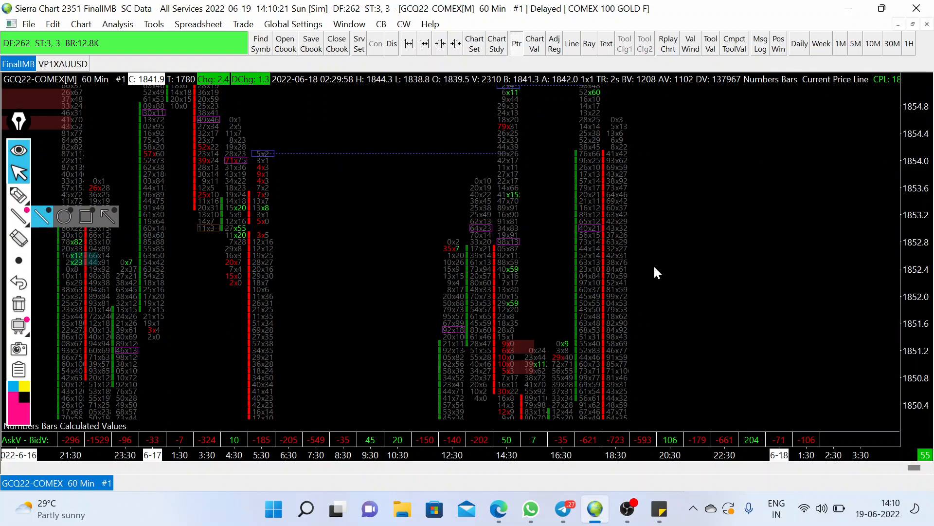
mouse_move(666, 286)
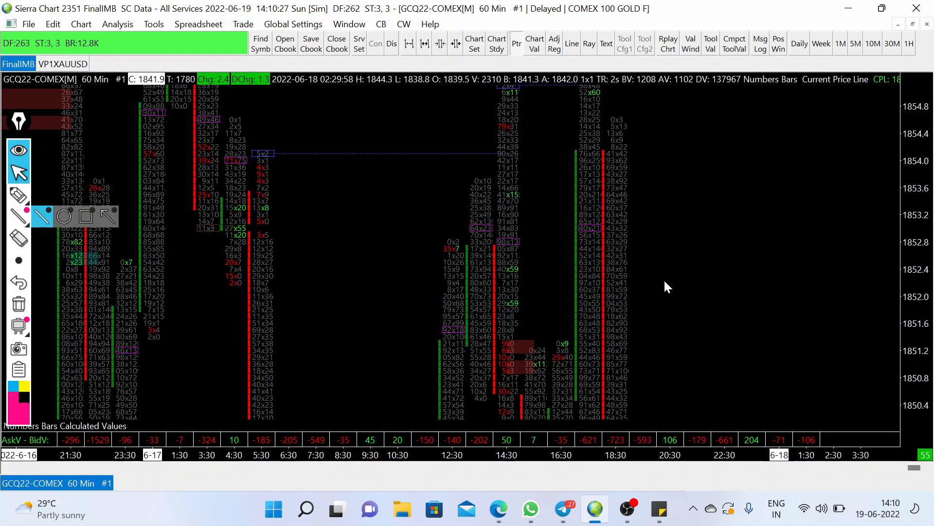
mouse_move(633, 315)
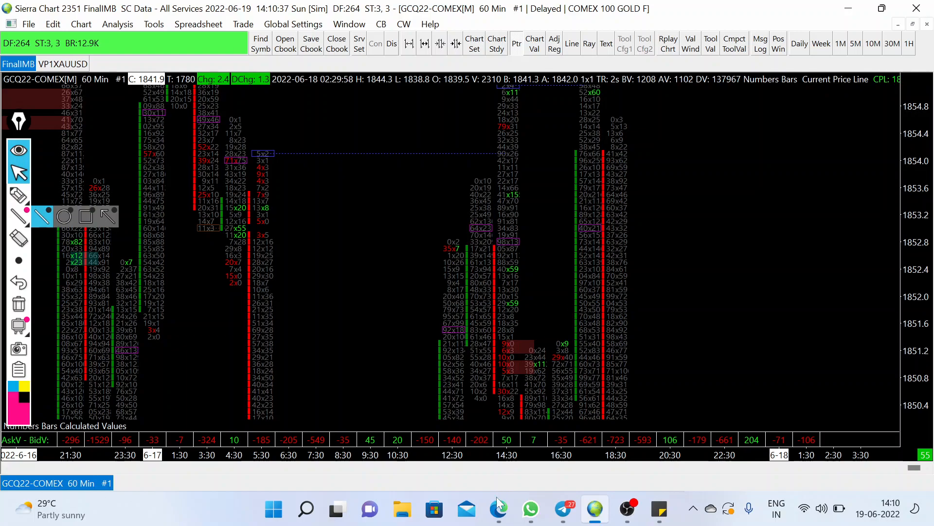
Step: Bring up the browser with the QuikStrike Commitment of Traders page for gold
left_click(497, 509)
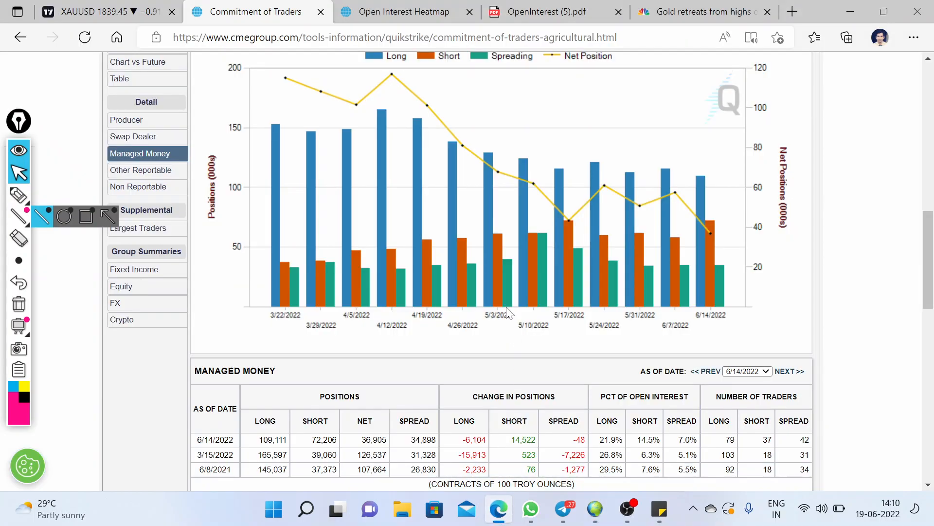
mouse_move(247, 280)
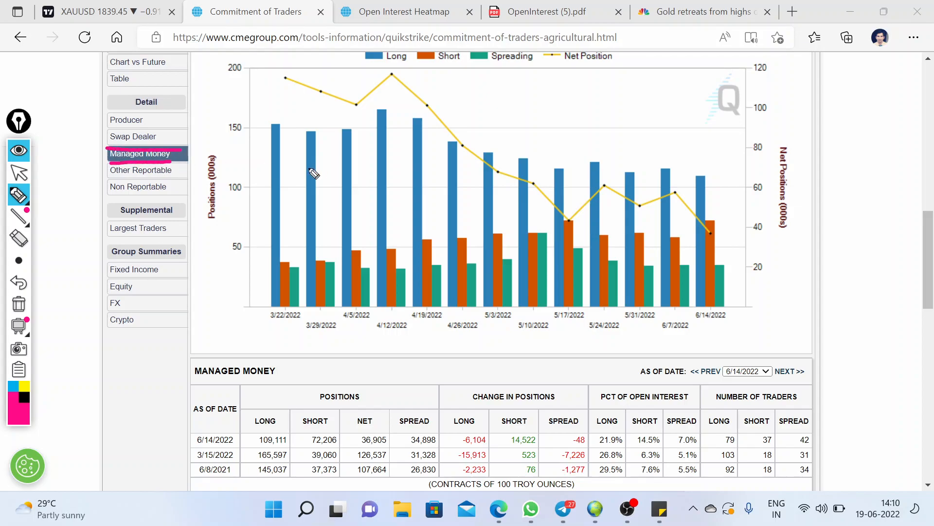
mouse_move(533, 292)
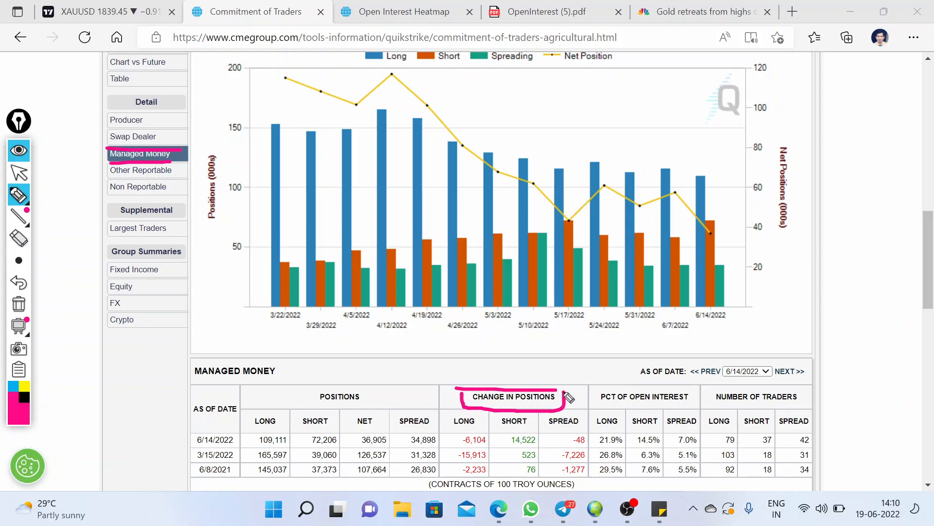
mouse_move(450, 421)
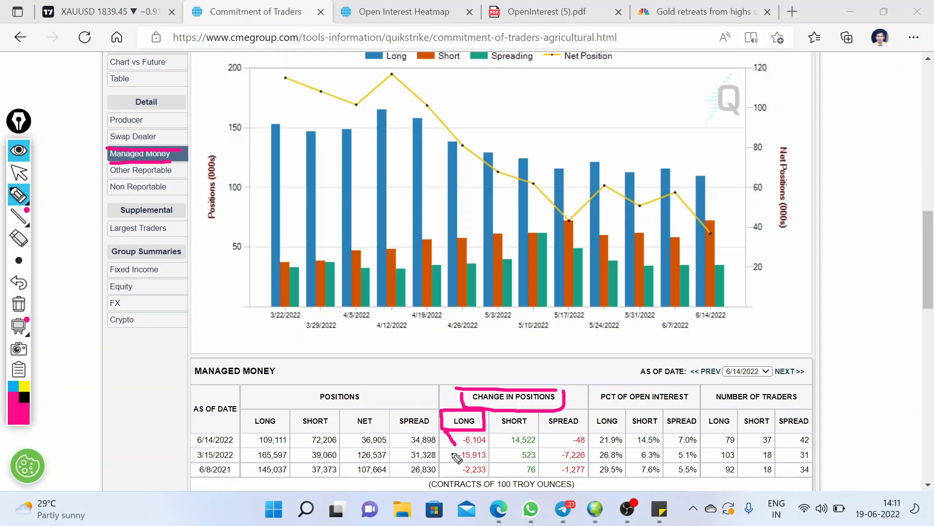
mouse_move(455, 455)
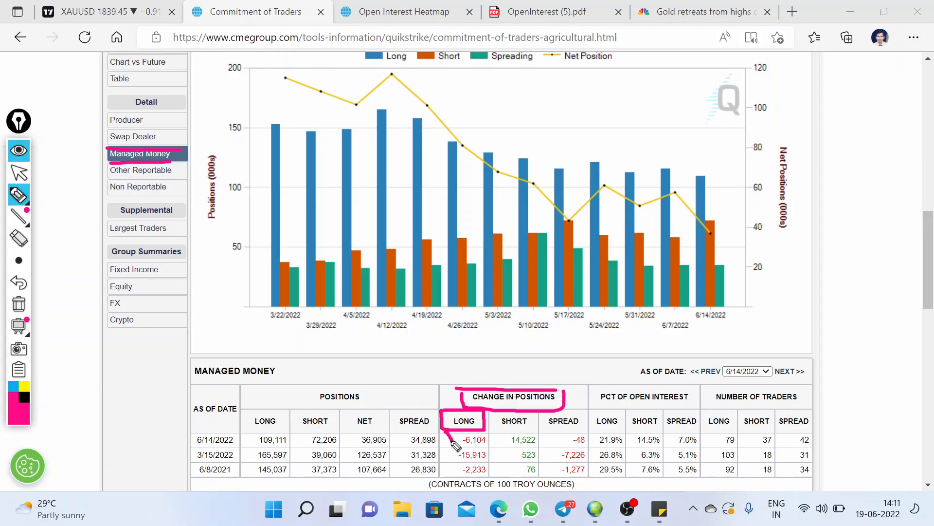
mouse_move(448, 458)
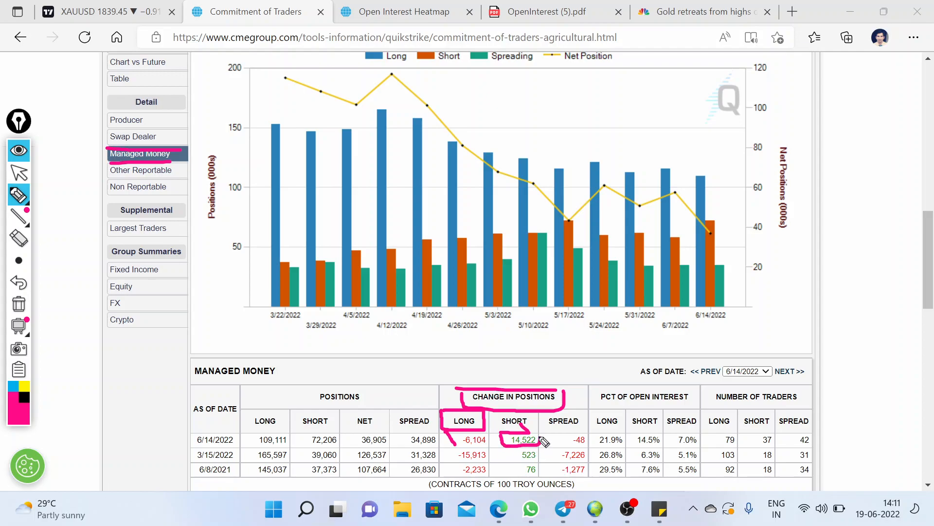
mouse_move(517, 94)
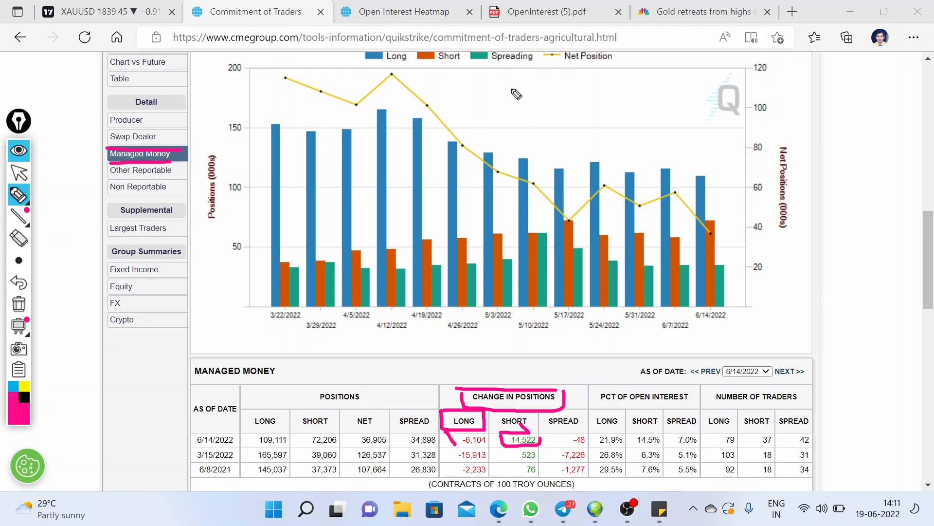
mouse_move(649, 150)
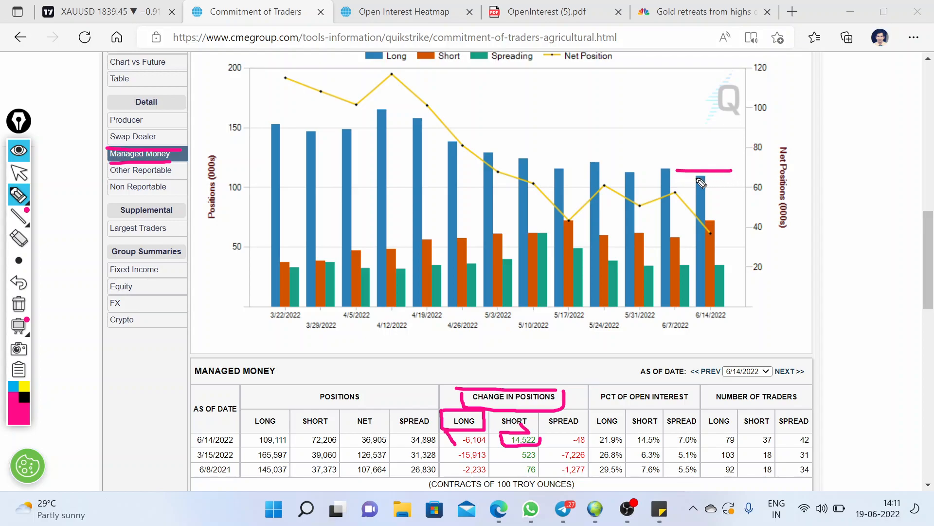
mouse_move(706, 185)
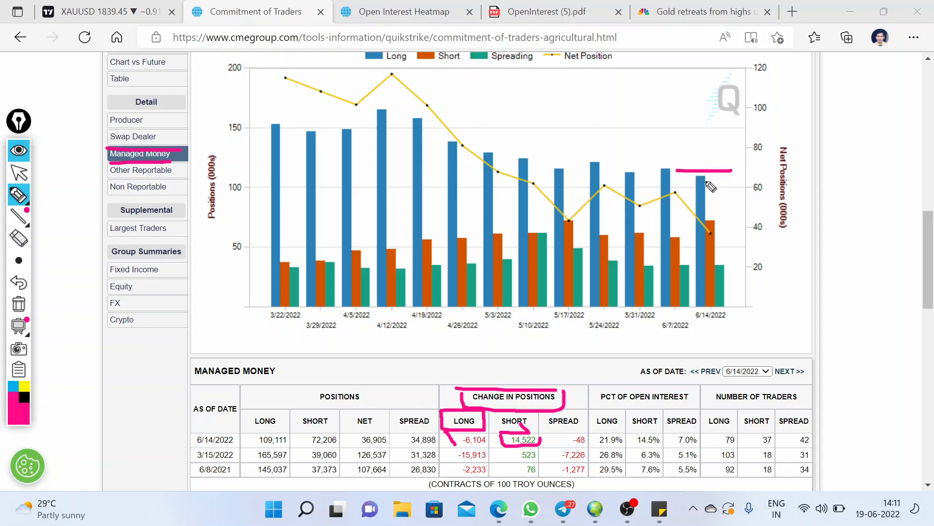
mouse_move(682, 250)
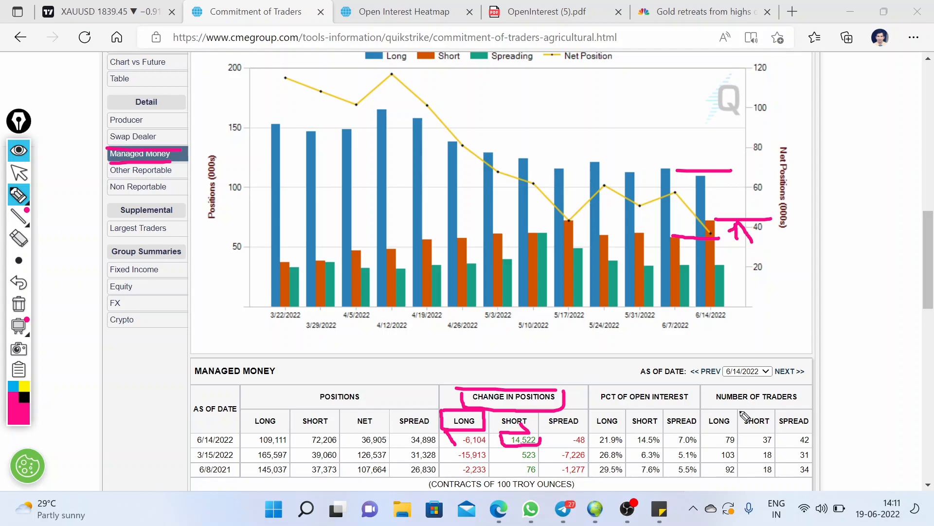
mouse_move(723, 356)
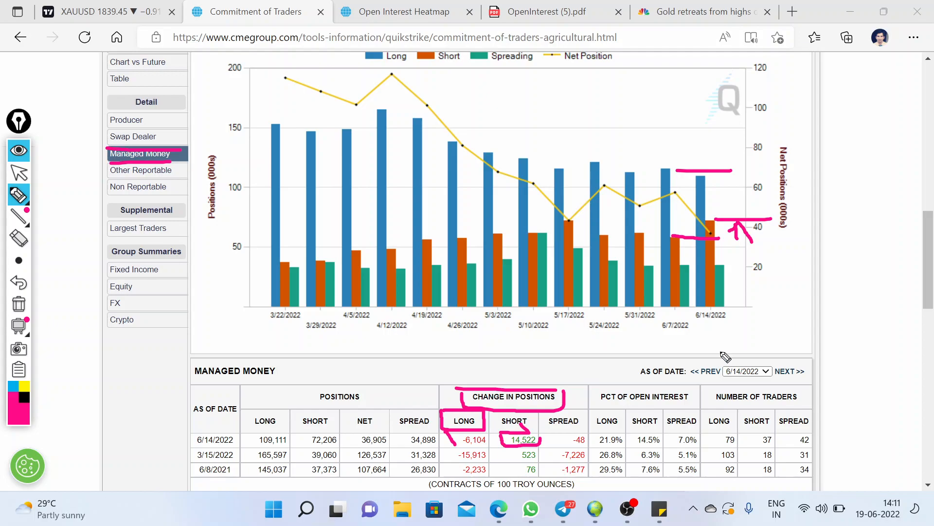
mouse_move(547, 352)
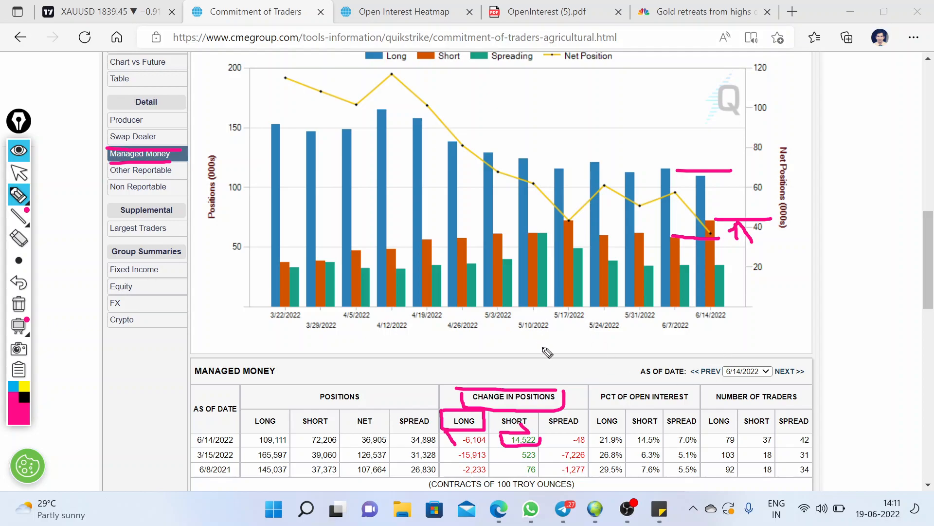
mouse_move(464, 450)
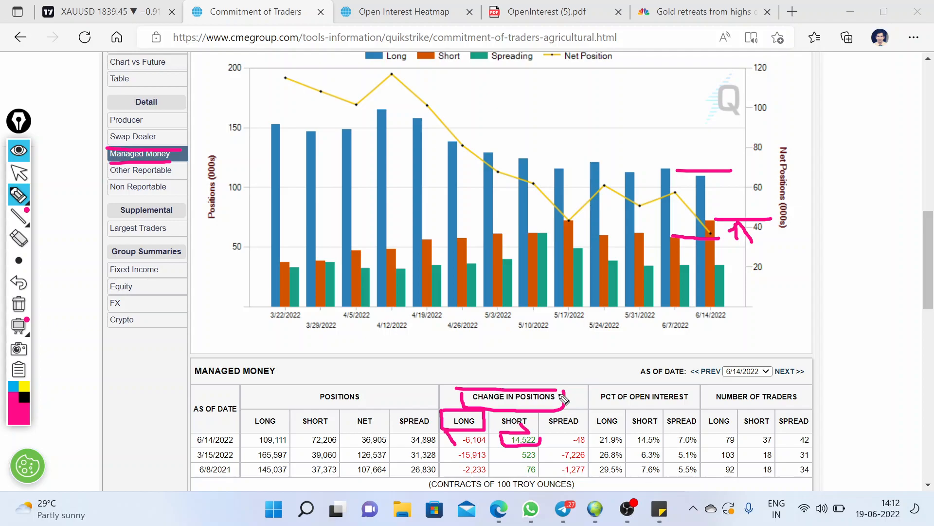
mouse_move(617, 363)
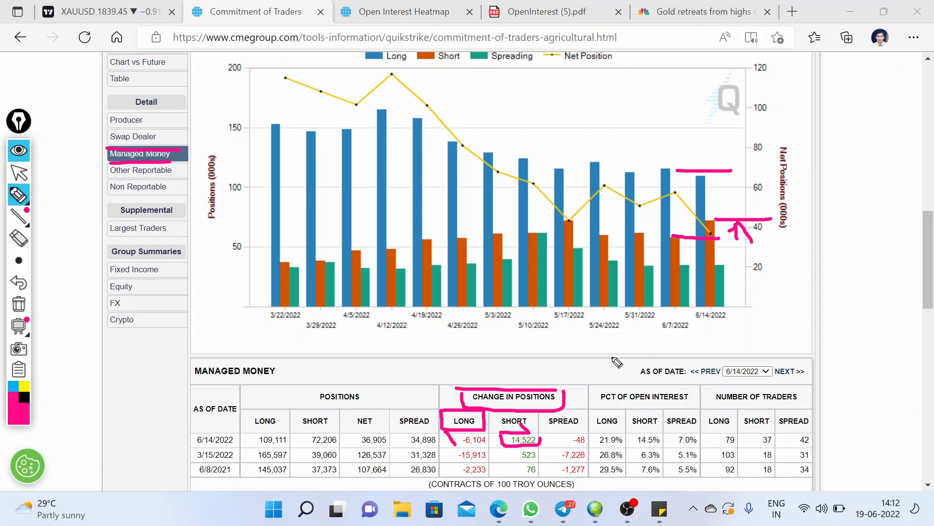
mouse_move(455, 315)
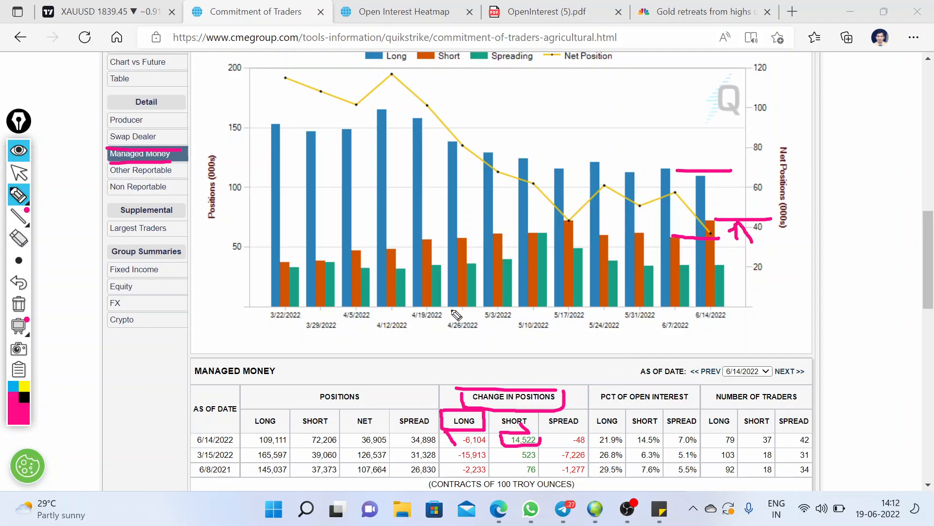
mouse_move(374, 262)
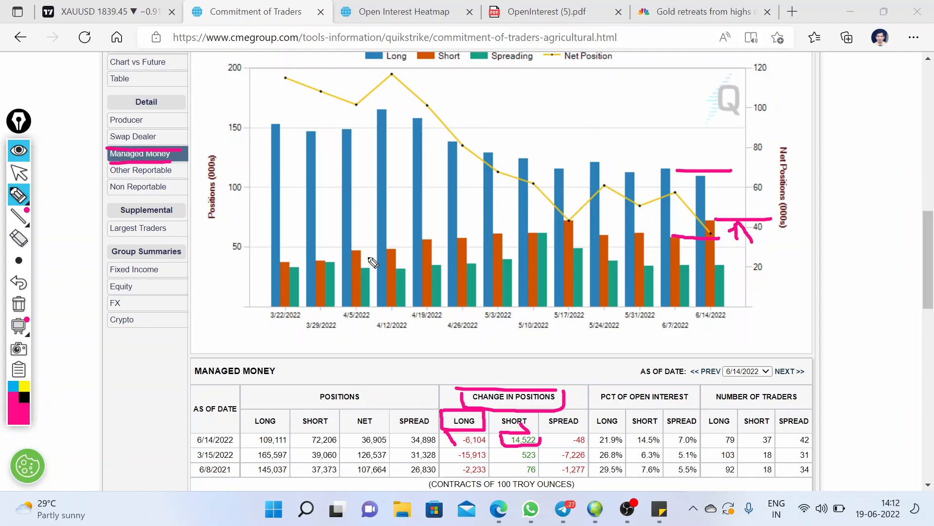
mouse_move(257, 309)
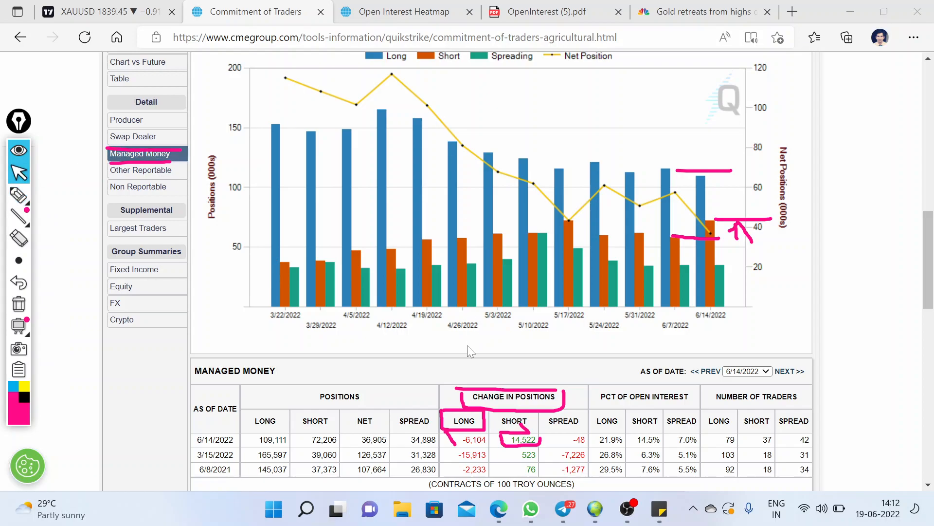
mouse_move(422, 97)
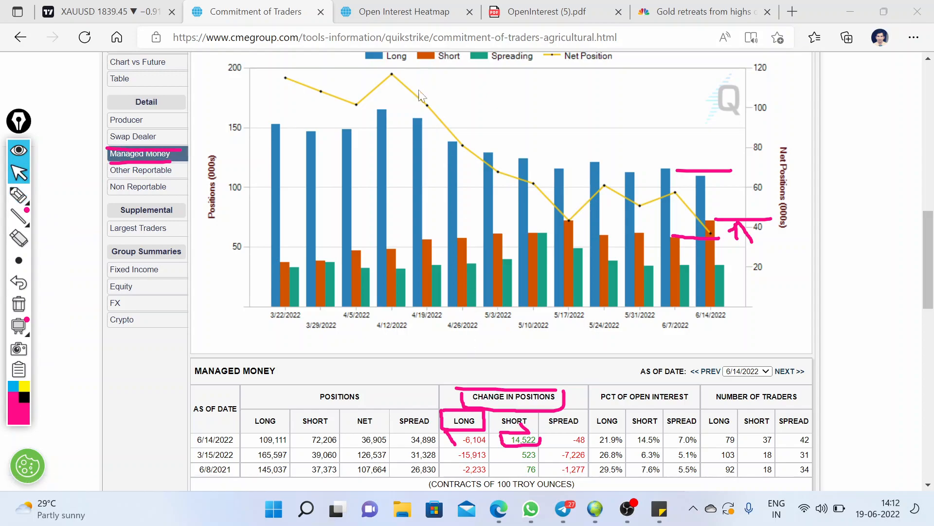
left_click(405, 12)
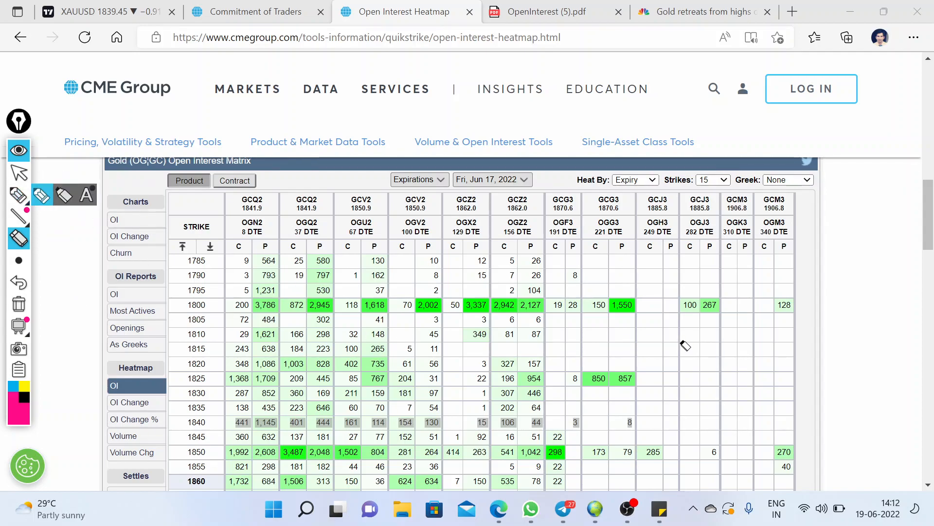
mouse_move(35, 179)
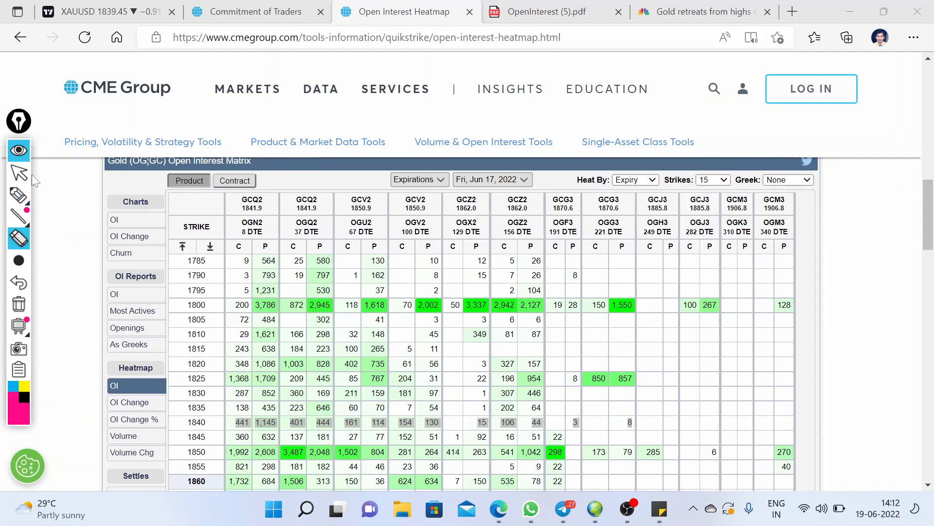
left_click(18, 260)
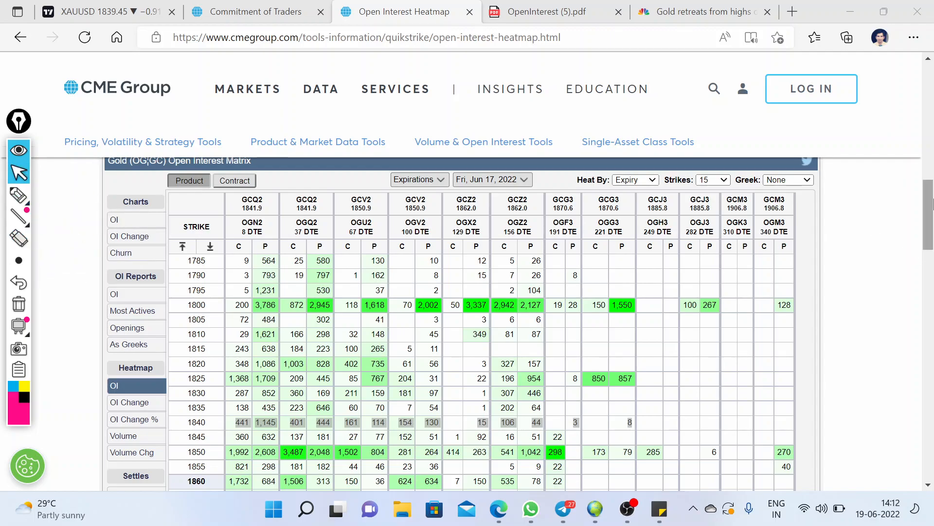
scroll("down", 3)
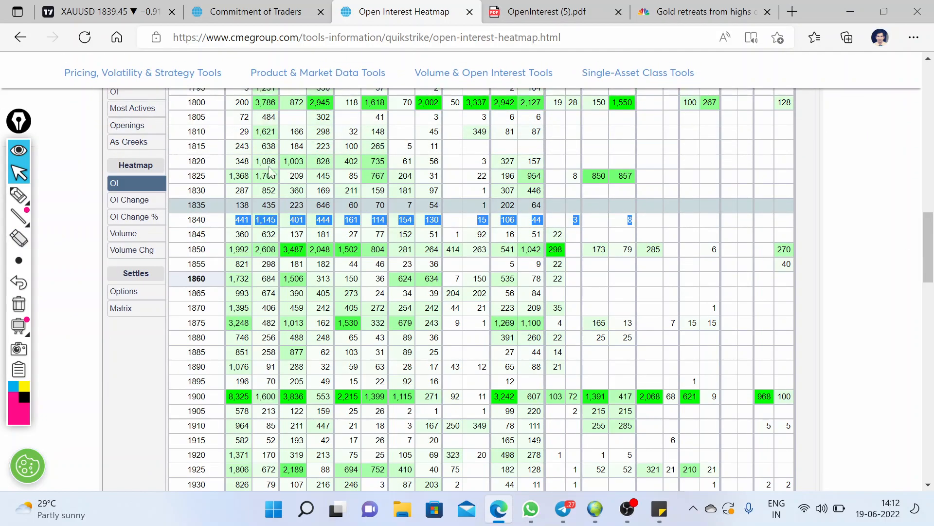
scroll("up", 3)
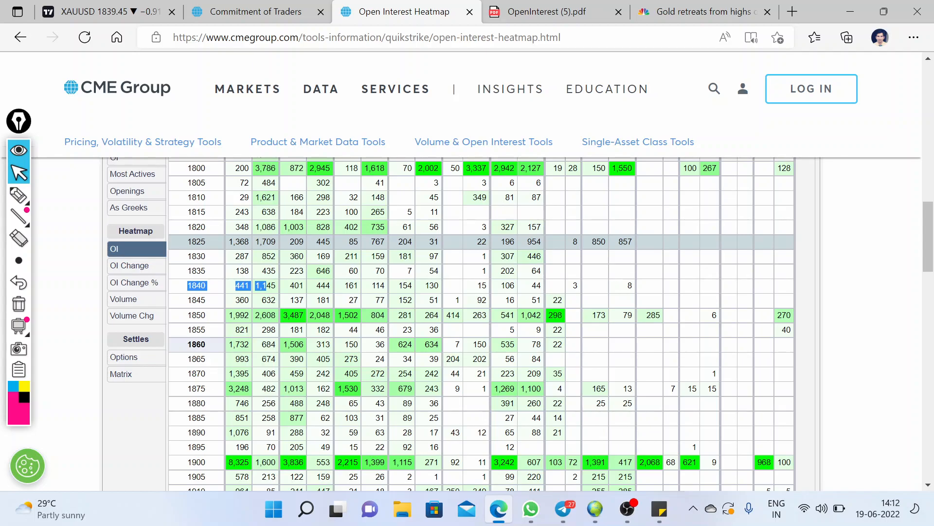
scroll("up", 3)
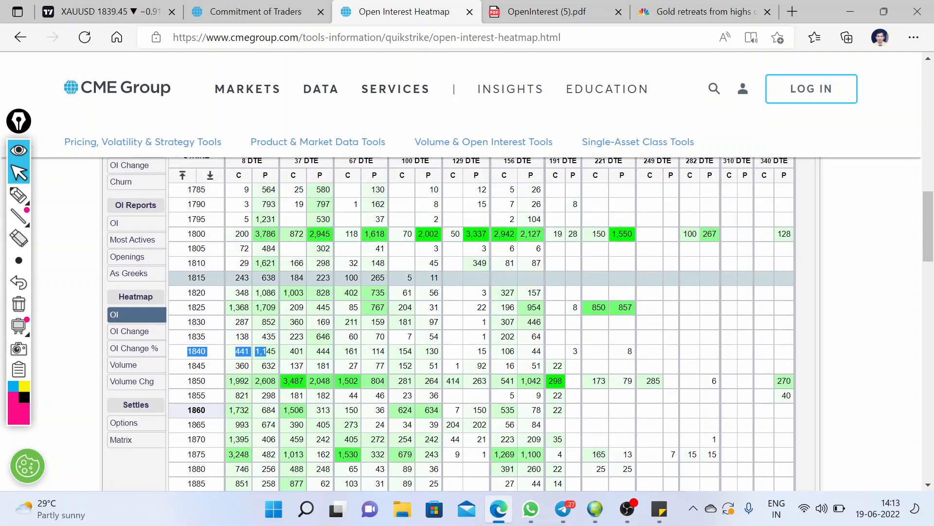
mouse_move(242, 365)
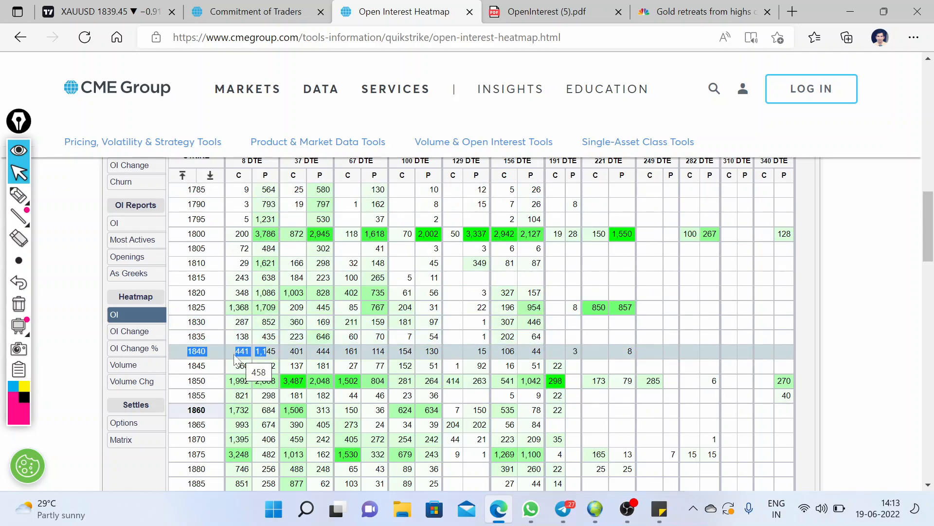
mouse_move(169, 331)
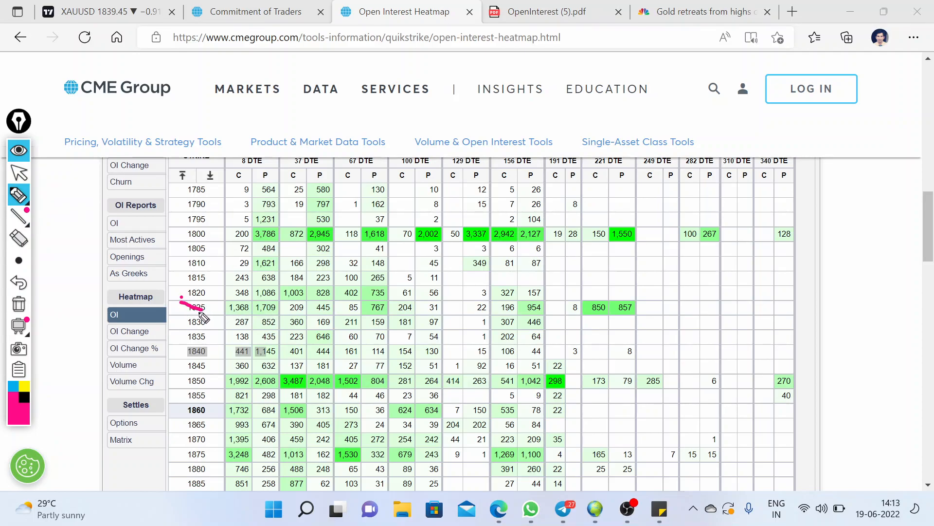
Step: Mark the 1820 strike row in pink on the gold open interest matrix
left_click(18, 195)
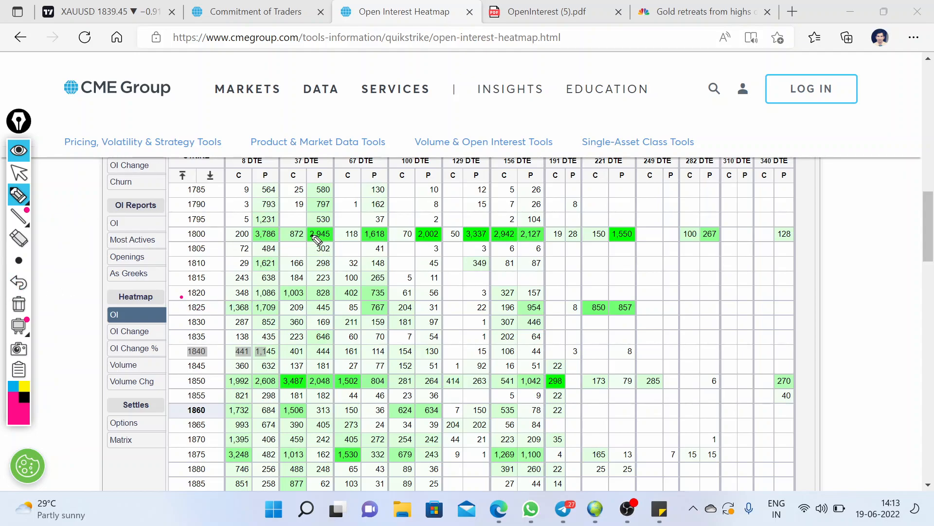
mouse_move(202, 353)
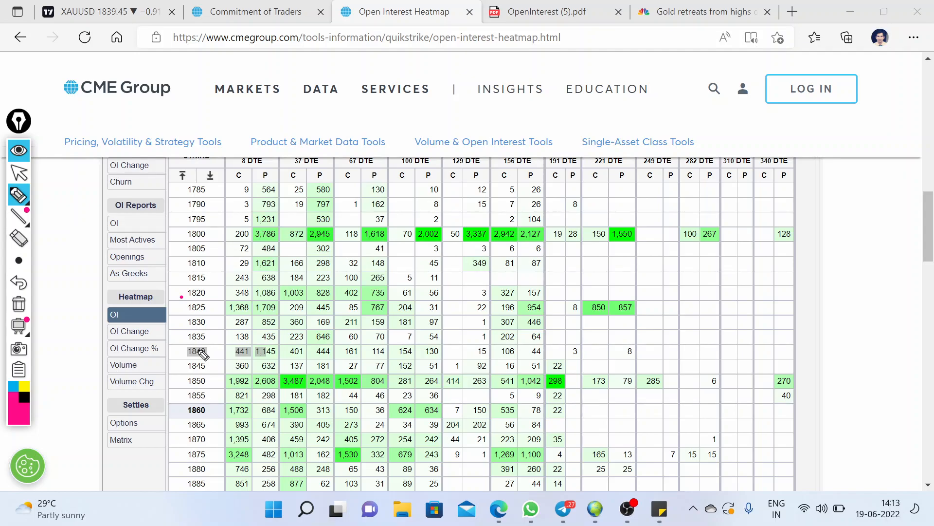
mouse_move(217, 336)
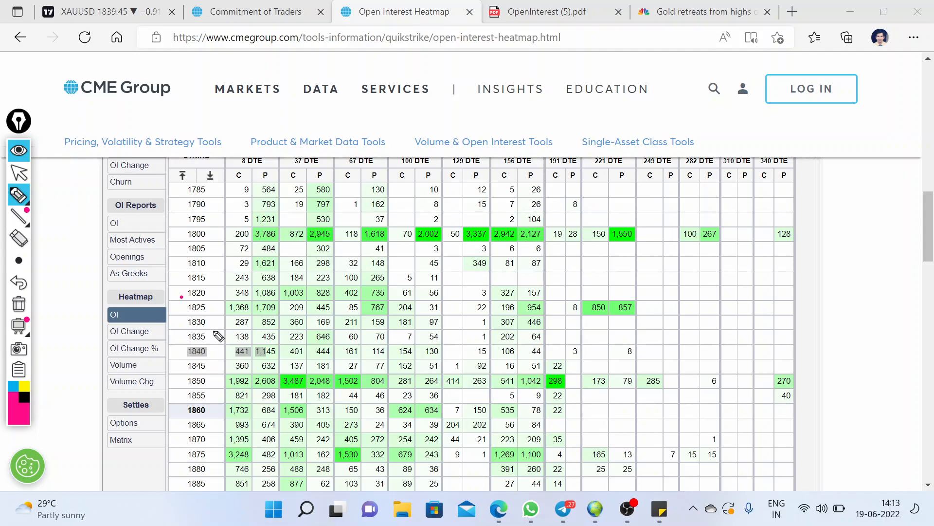
mouse_move(185, 307)
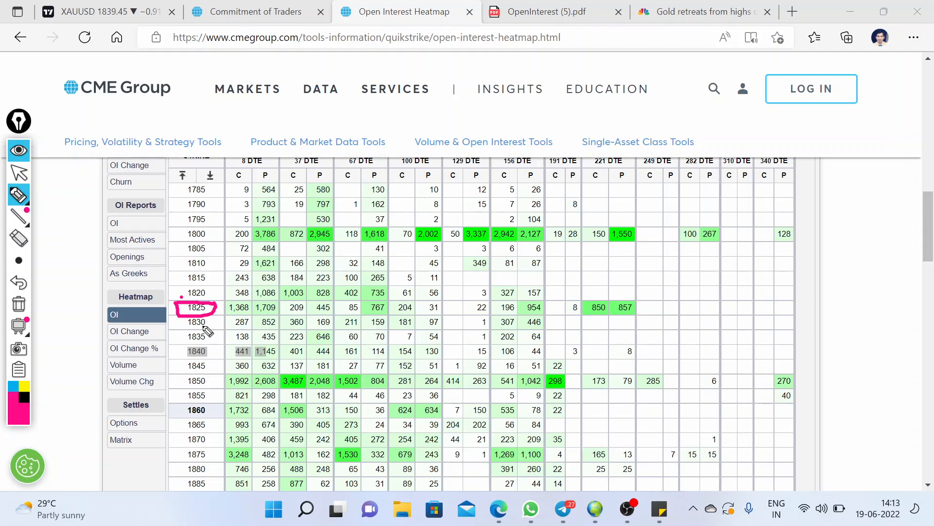
mouse_move(259, 235)
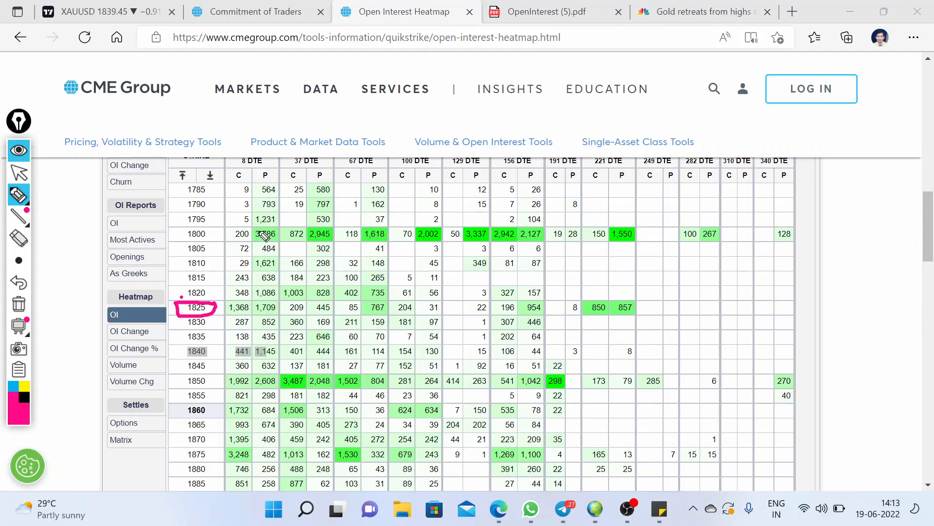
mouse_move(269, 191)
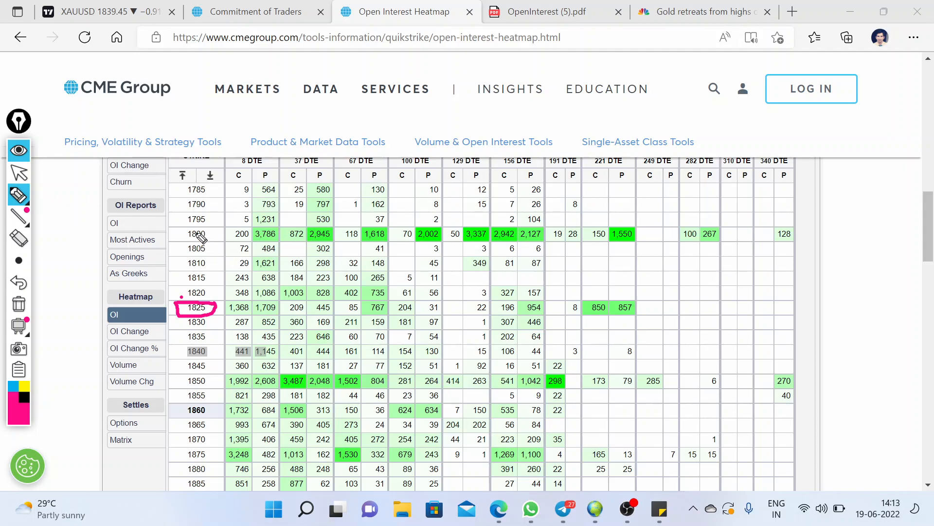
mouse_move(208, 351)
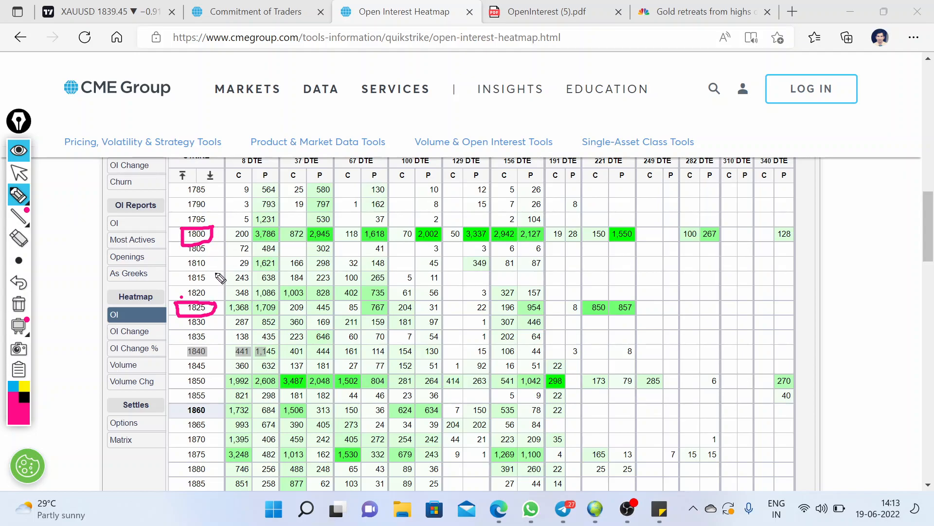
mouse_move(234, 299)
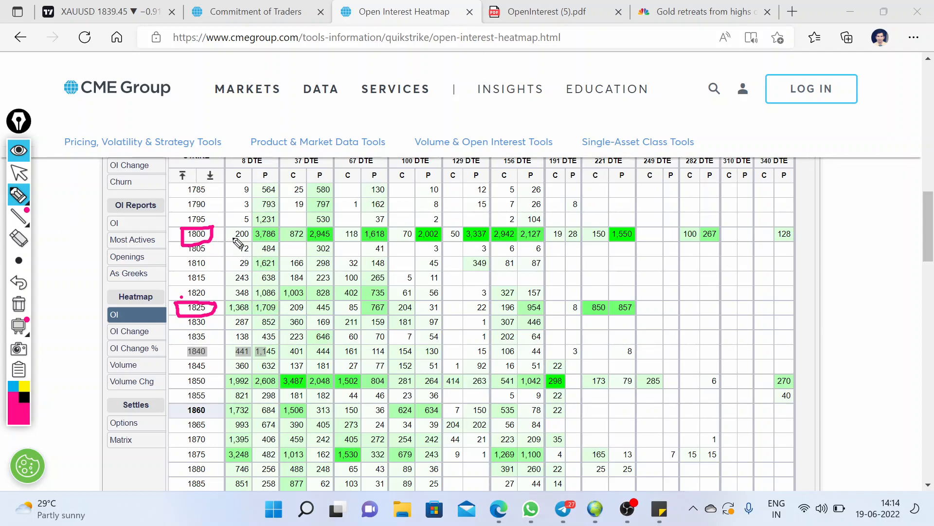
mouse_move(244, 360)
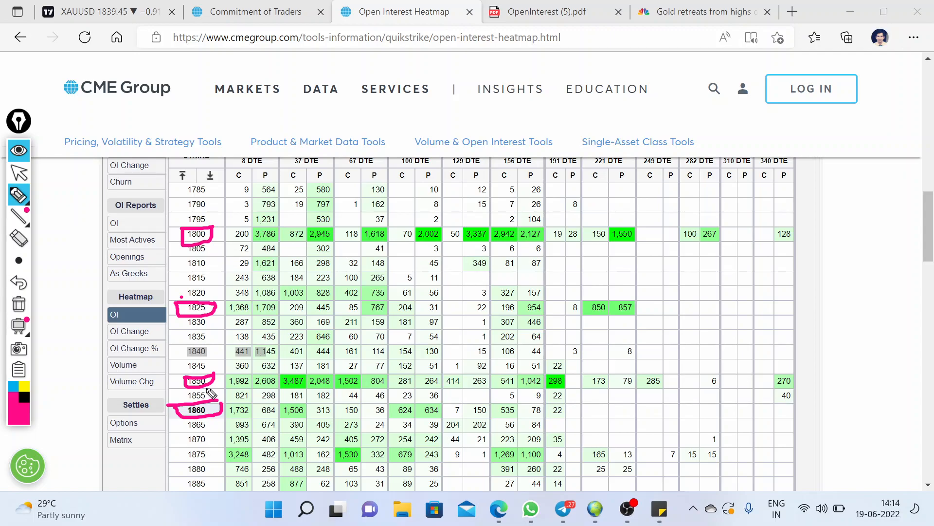
mouse_move(76, 352)
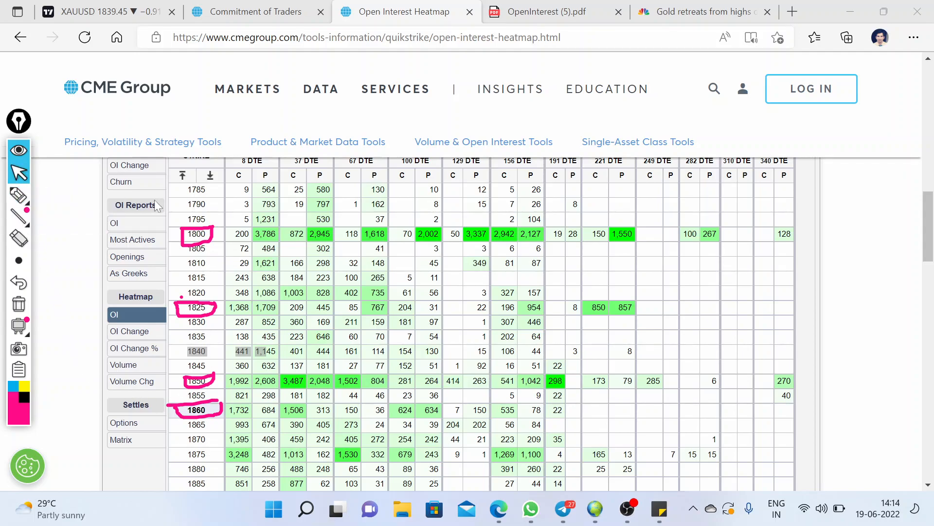
mouse_move(594, 509)
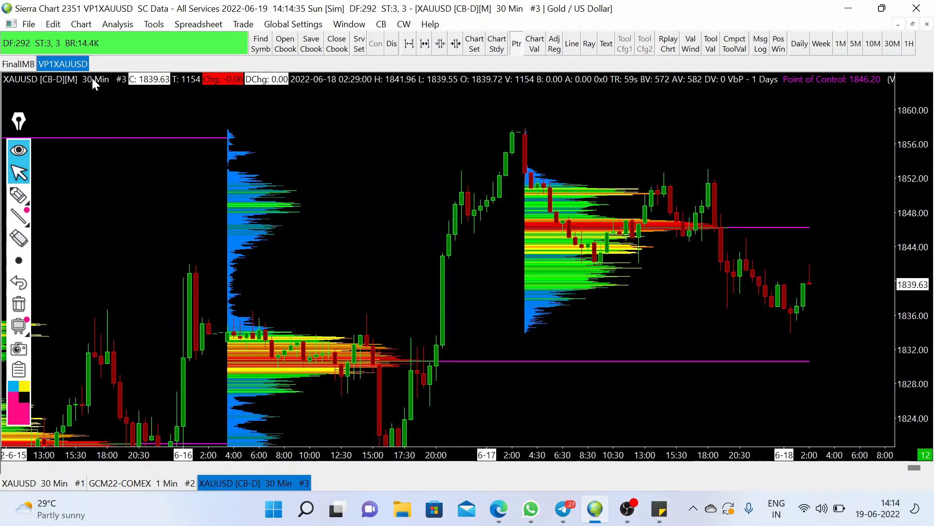
mouse_move(447, 341)
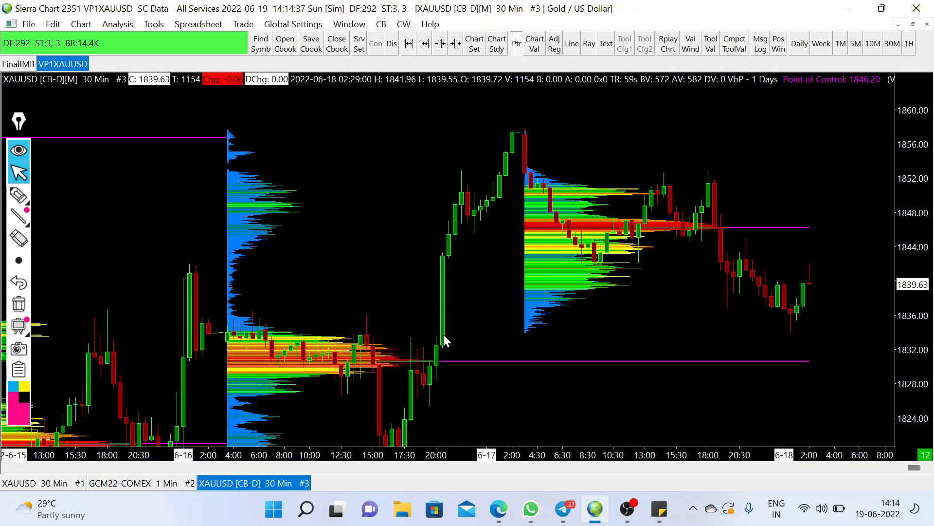
mouse_move(18, 241)
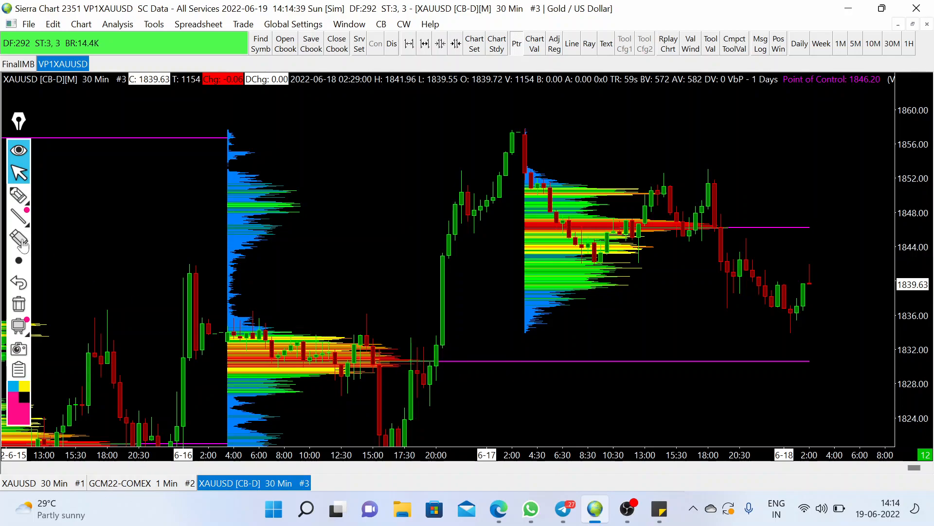
Step: Pick the pink annotation pen for marking the XAUUSD 30-minute chart
left_click(19, 196)
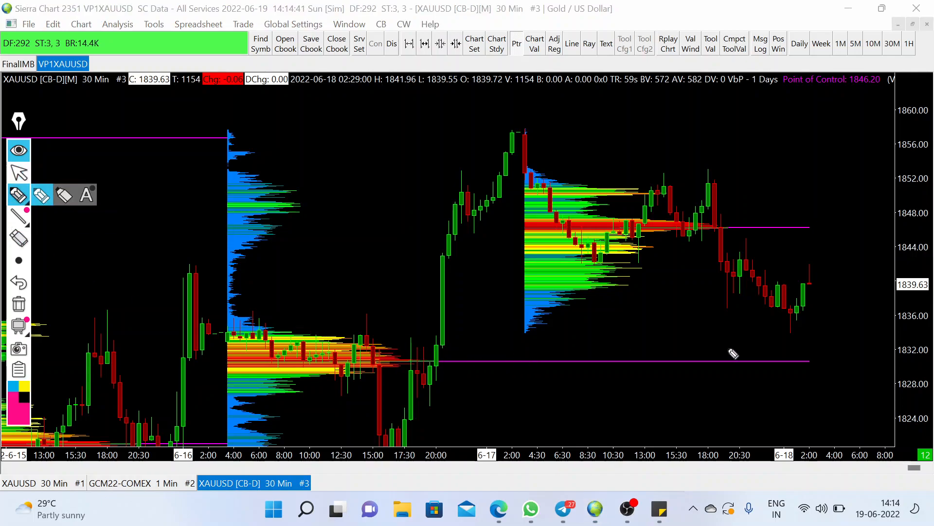
mouse_move(706, 242)
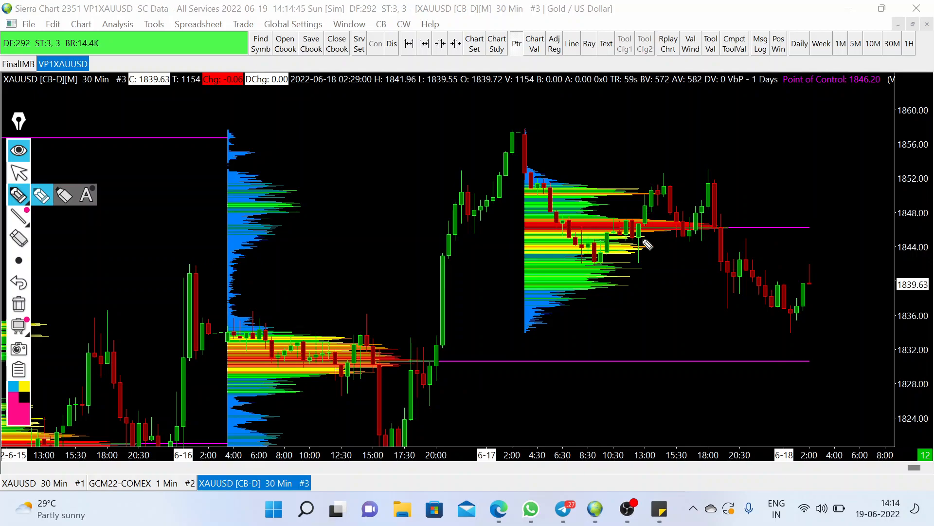
mouse_move(685, 372)
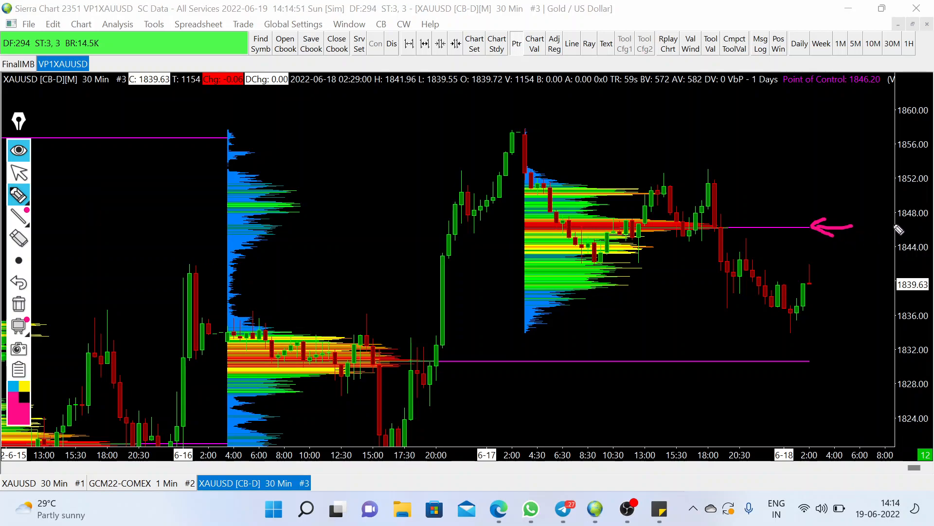
mouse_move(900, 232)
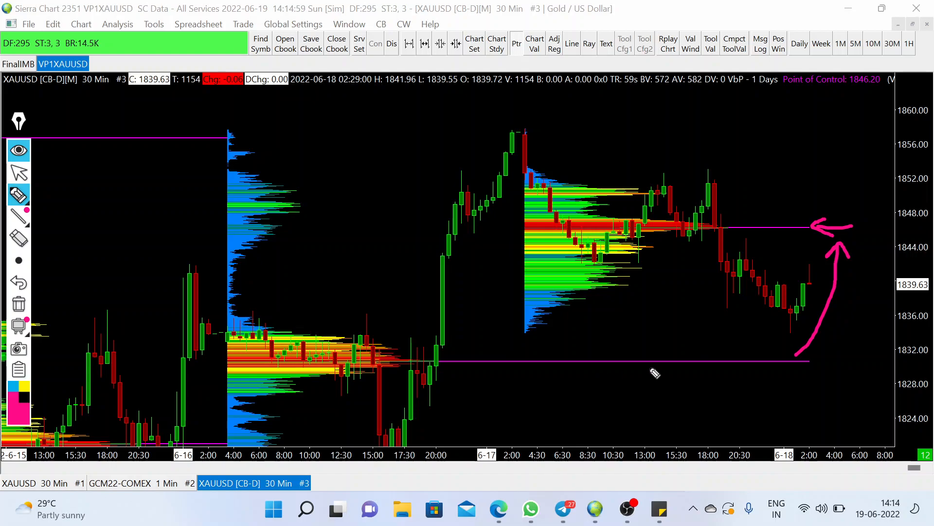
mouse_move(795, 301)
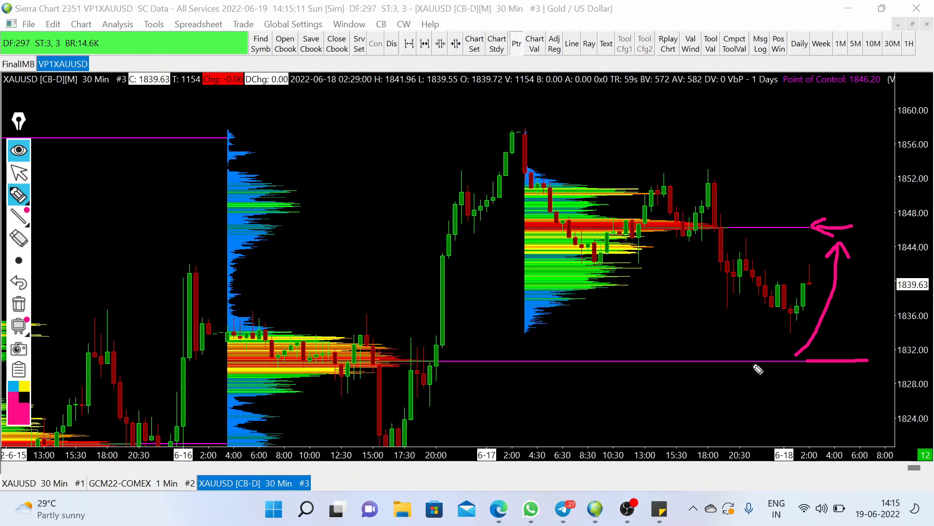
mouse_move(906, 365)
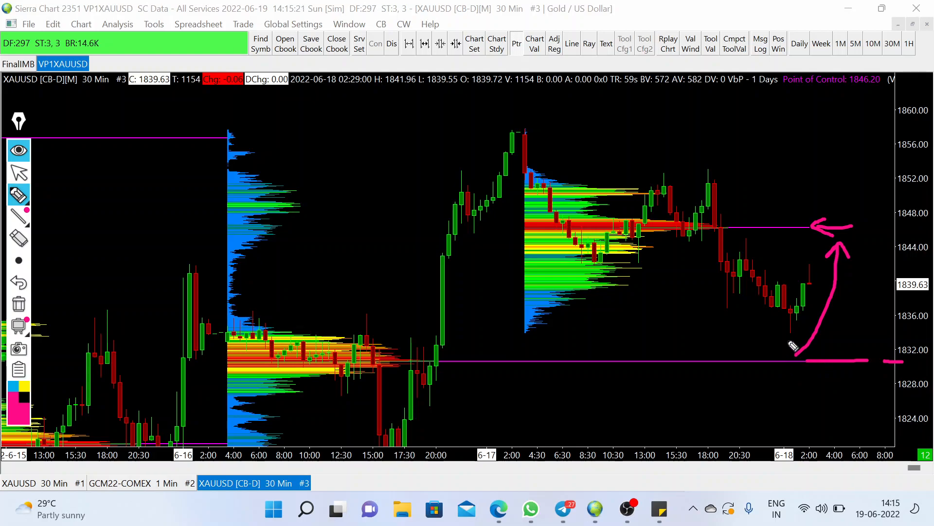
mouse_move(750, 331)
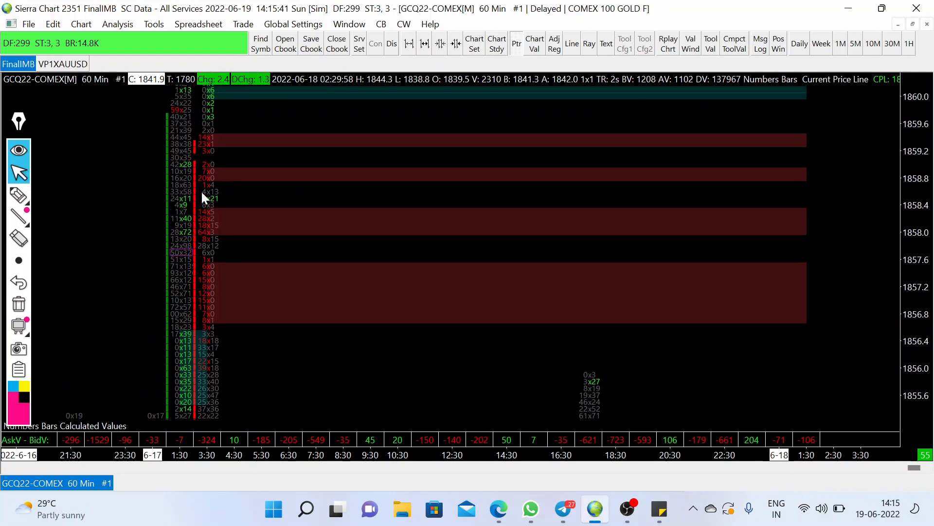
mouse_move(30, 224)
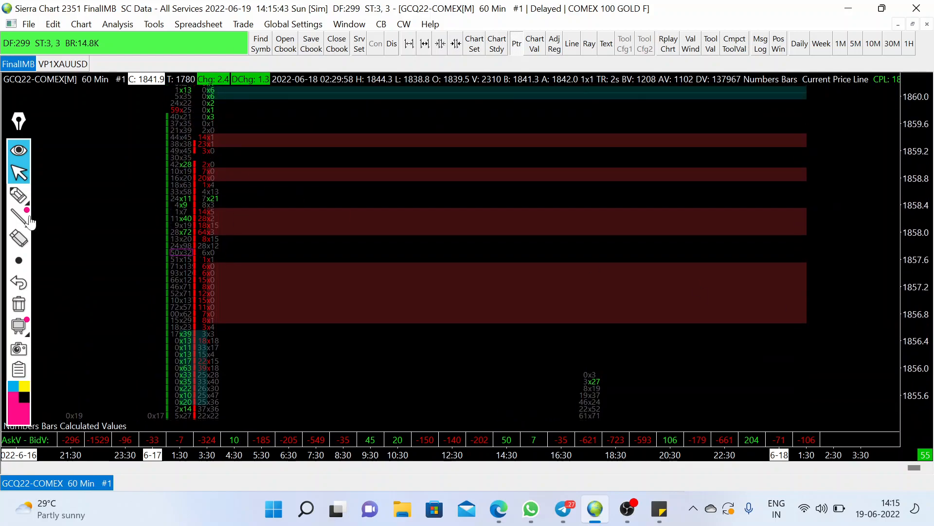
Step: Bracket the red imbalance zones and latest bars in pink on the 60-minute footprint chart
left_click(17, 195)
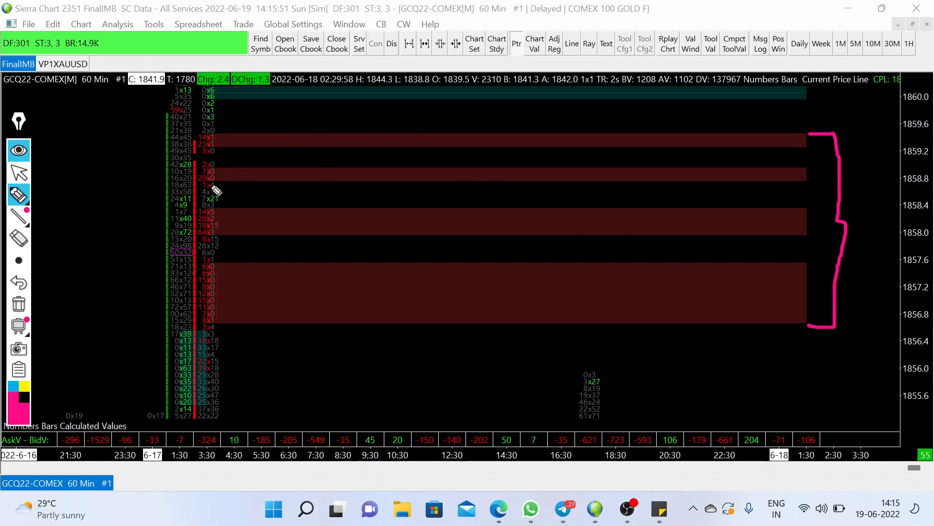
mouse_move(222, 197)
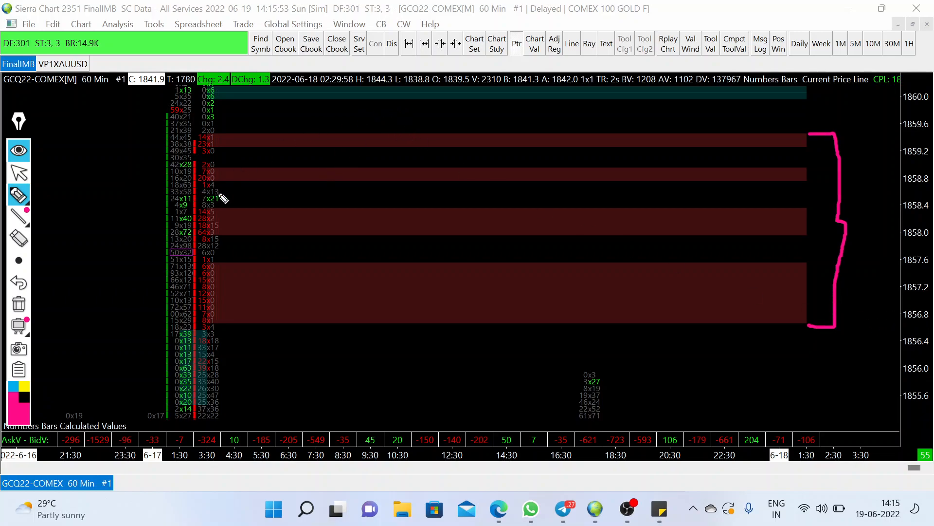
mouse_move(225, 166)
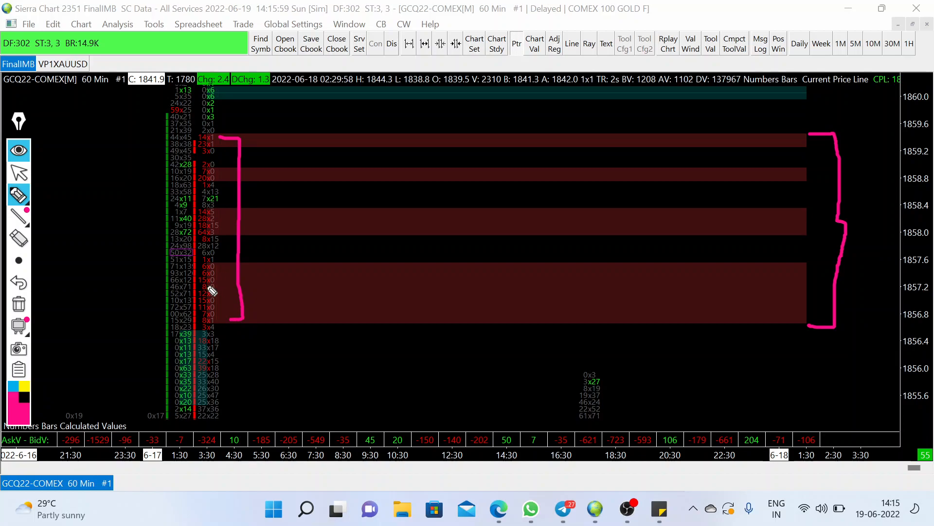
mouse_move(207, 159)
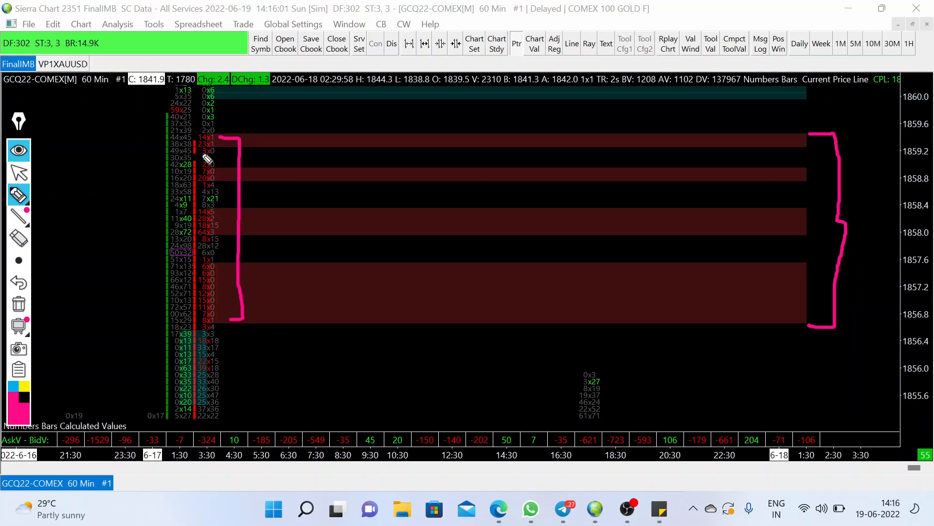
mouse_move(277, 183)
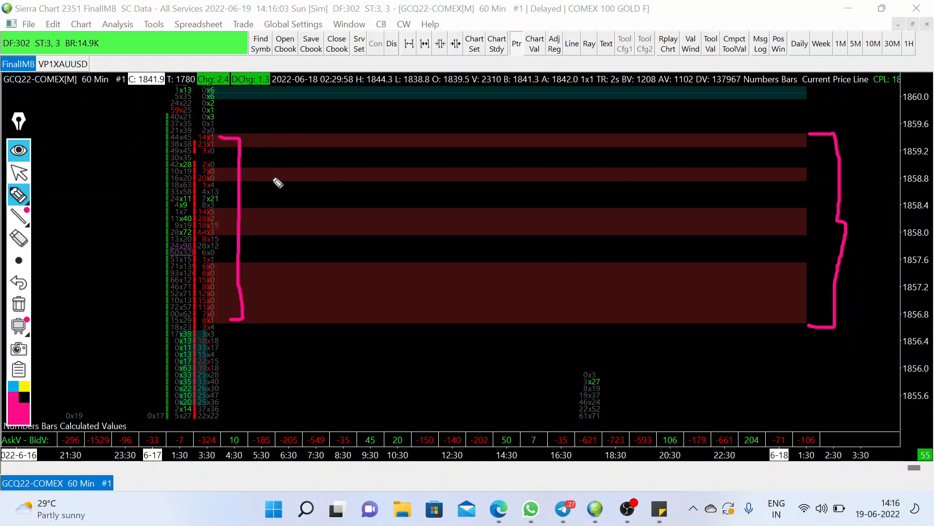
mouse_move(33, 188)
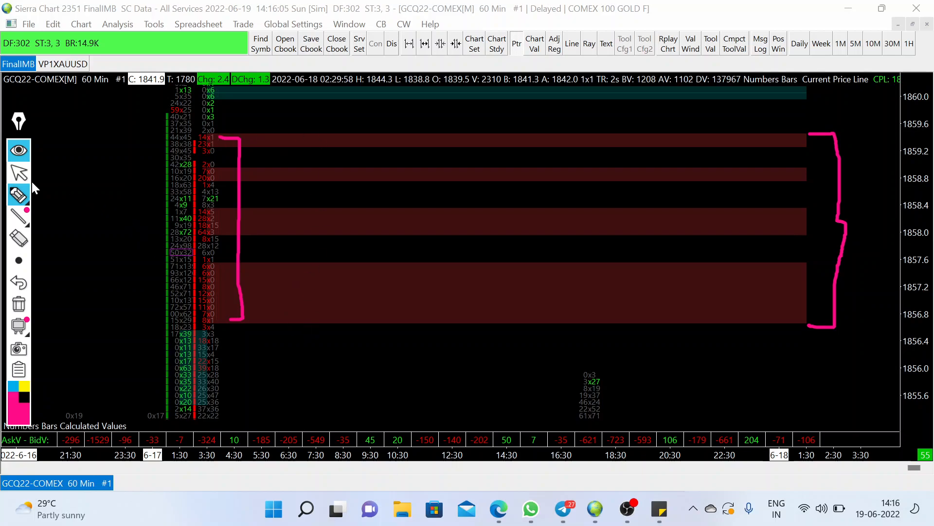
scroll("down", 3)
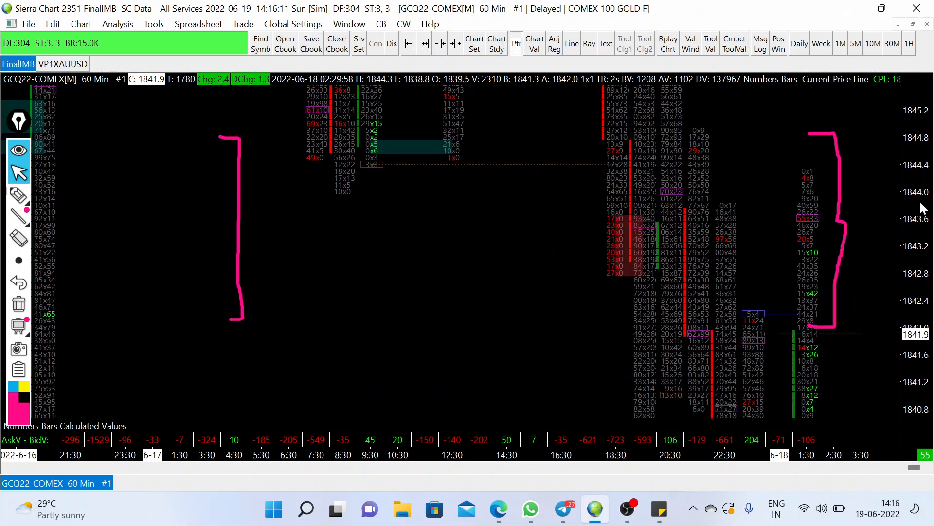
left_click(17, 193)
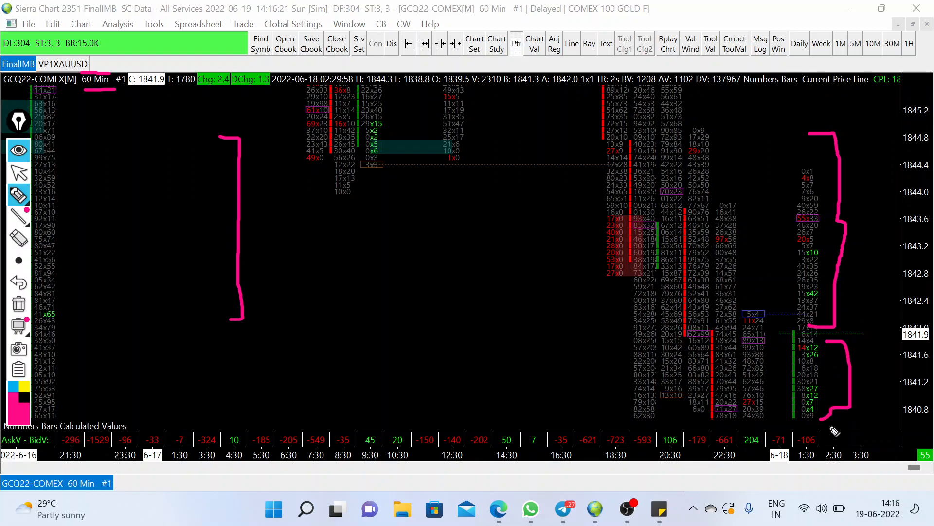
mouse_move(840, 258)
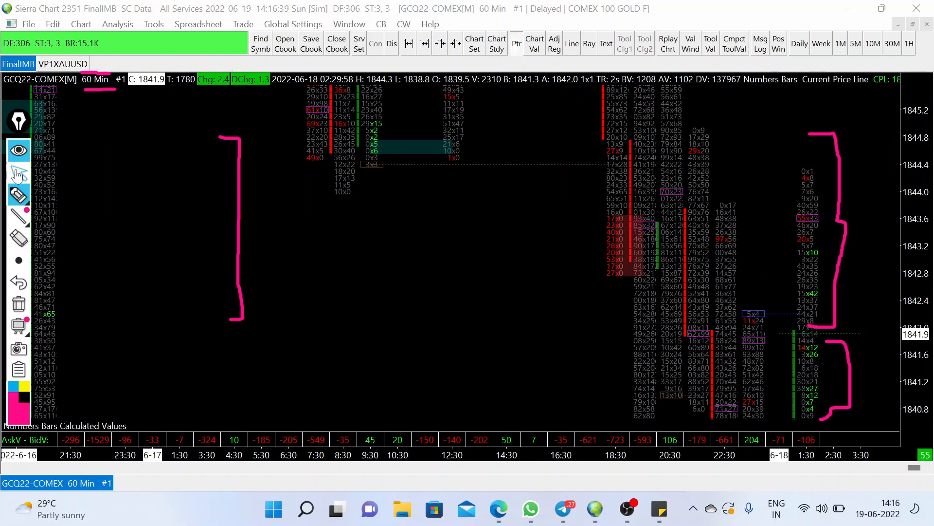
mouse_move(598, 439)
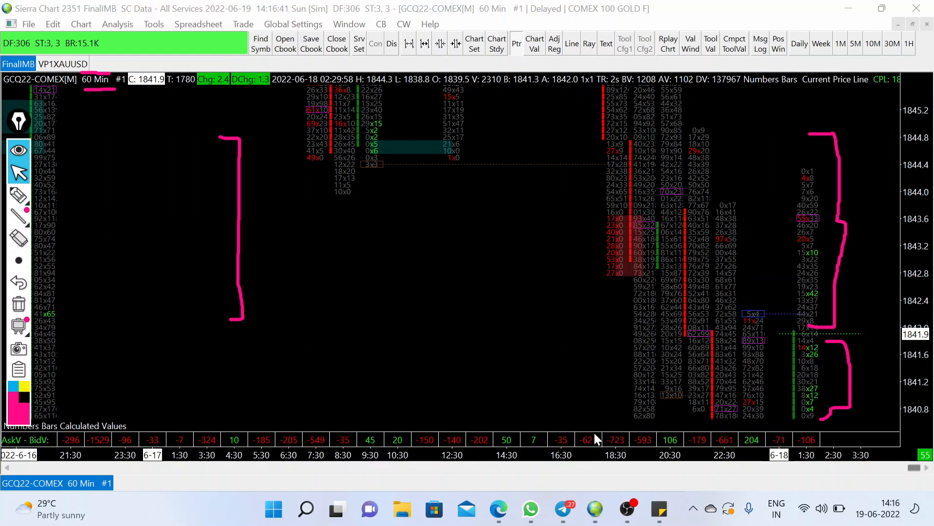
Step: Bring up the TradingView XAUUSD chart and dismiss the go ad-free popup
left_click(497, 509)
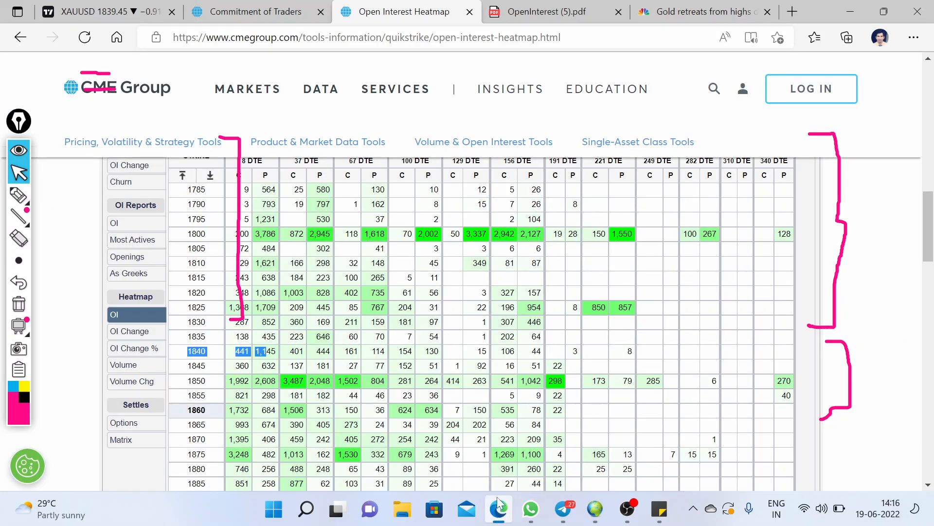
left_click(107, 12)
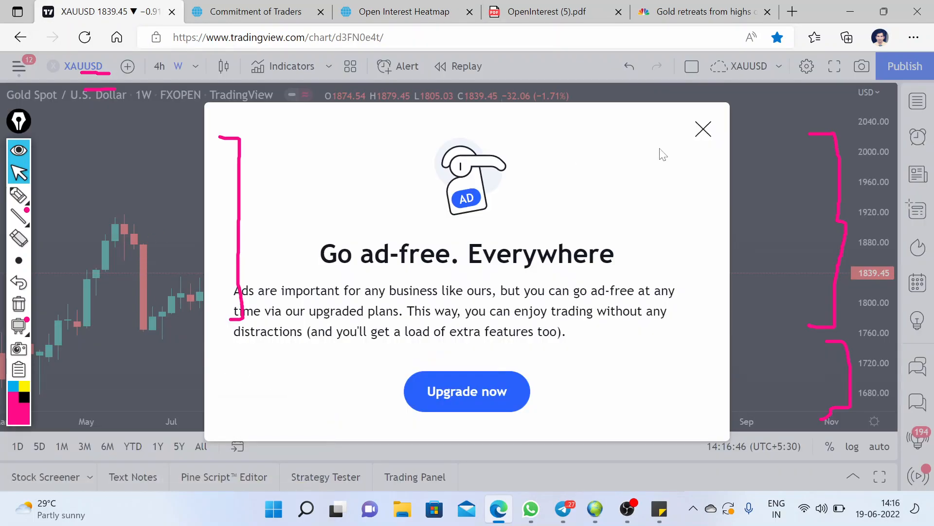
left_click(703, 129)
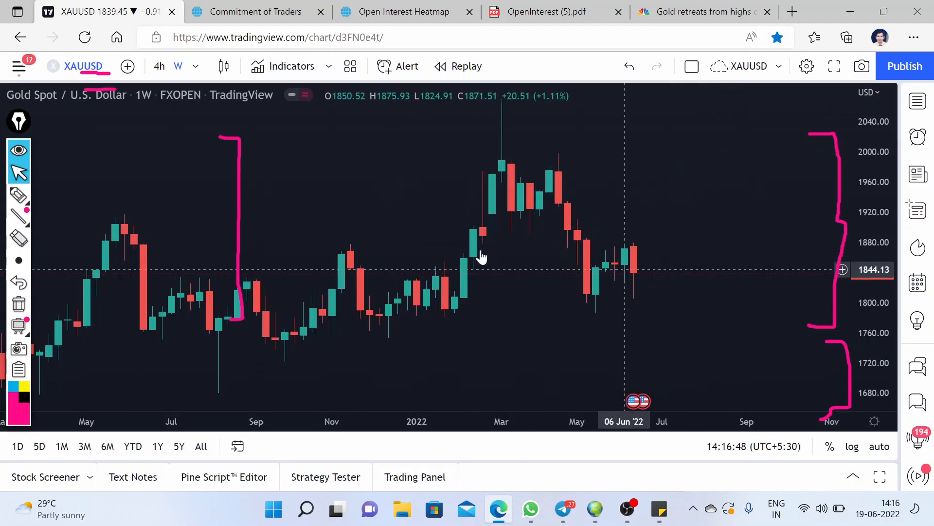
mouse_move(634, 267)
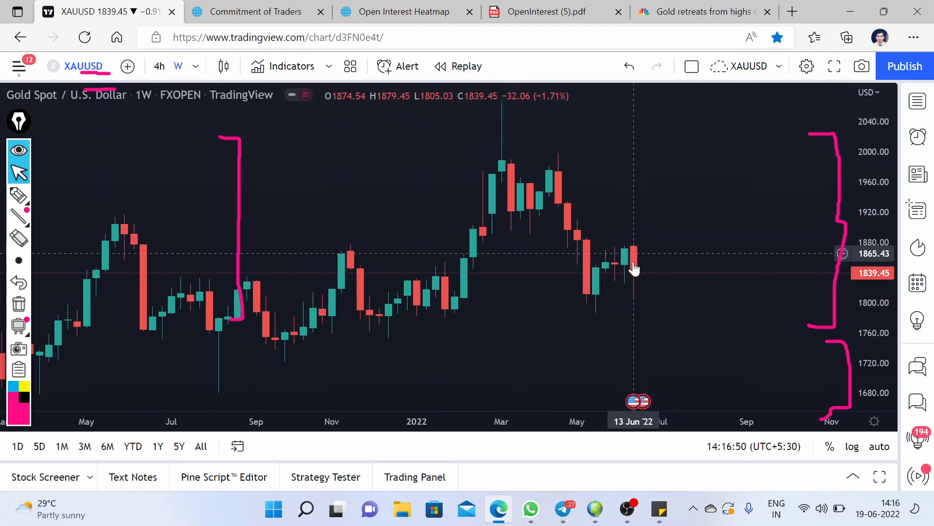
mouse_move(642, 302)
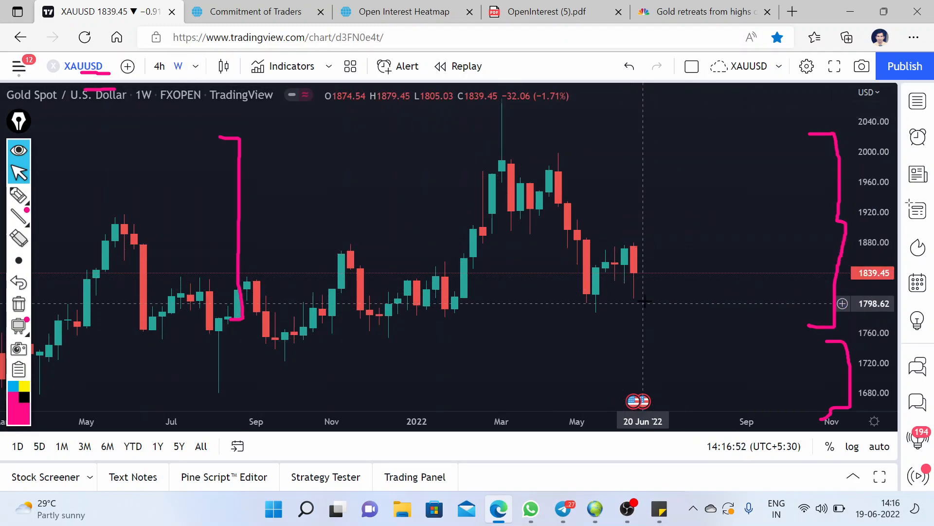
mouse_move(641, 303)
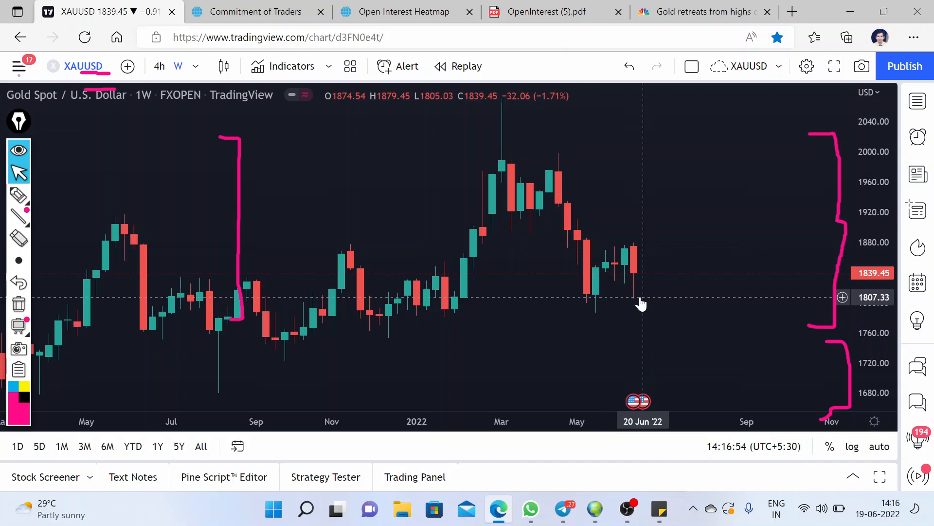
mouse_move(642, 300)
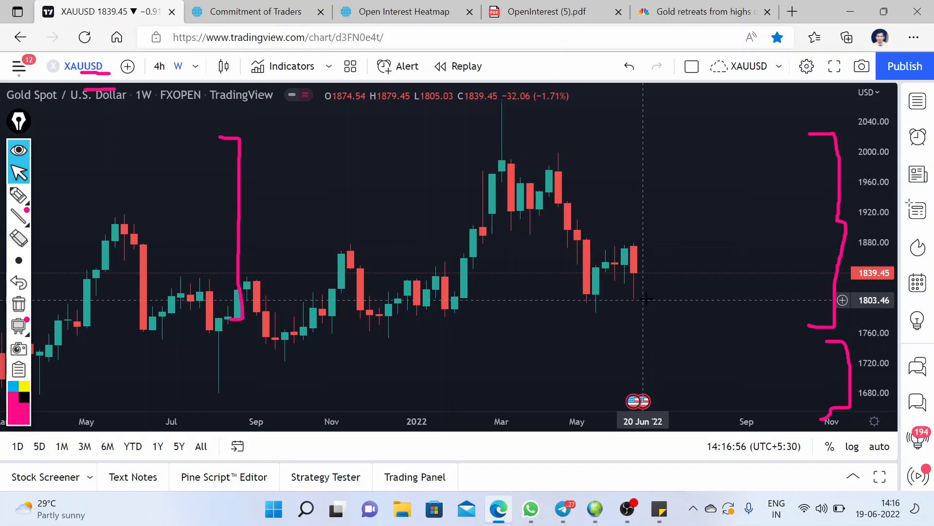
mouse_move(633, 264)
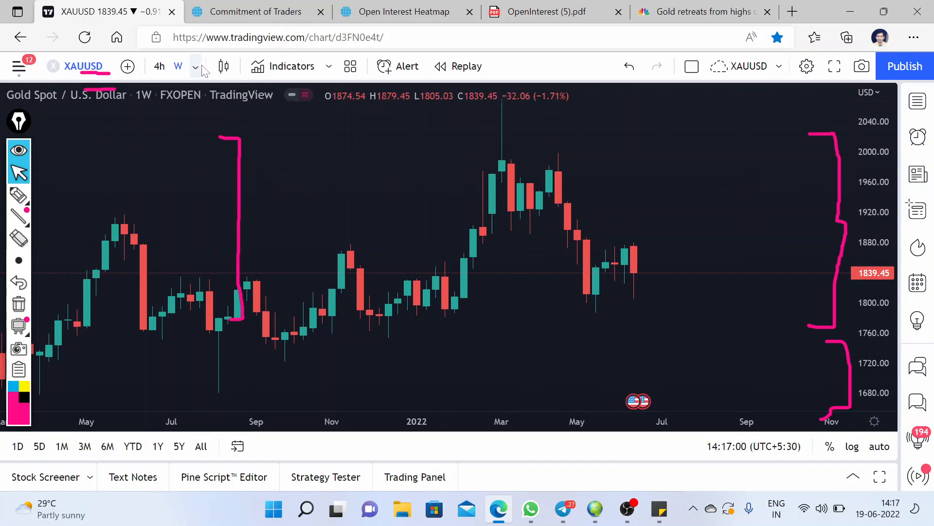
Step: Switch the XAUUSD chart from weekly to daily candles
left_click(196, 66)
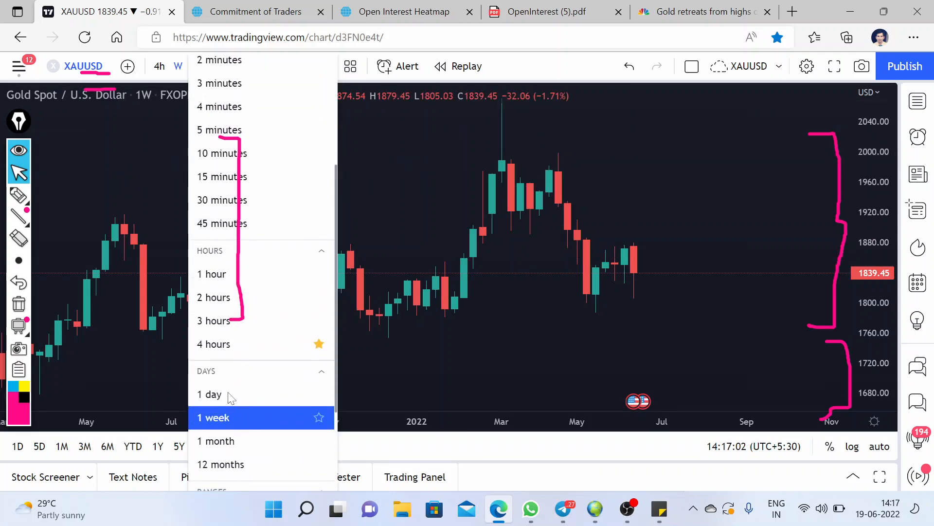
left_click(210, 395)
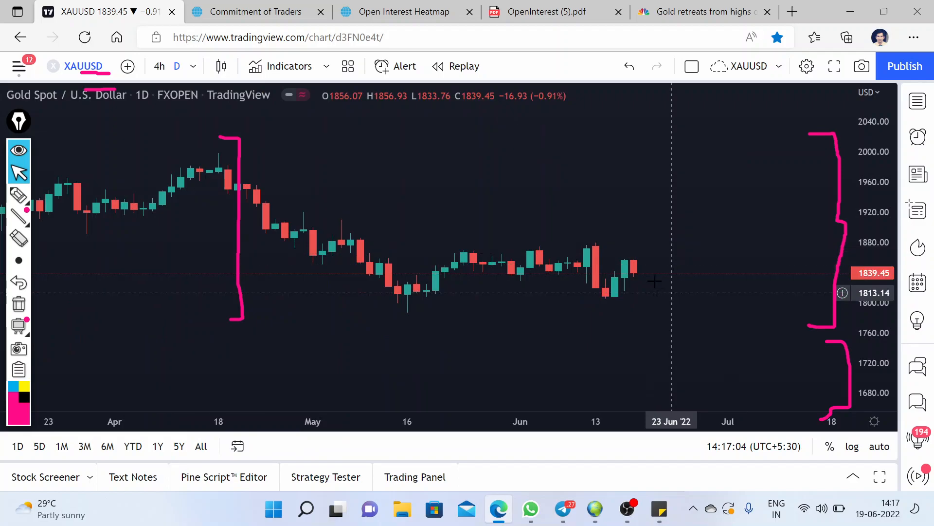